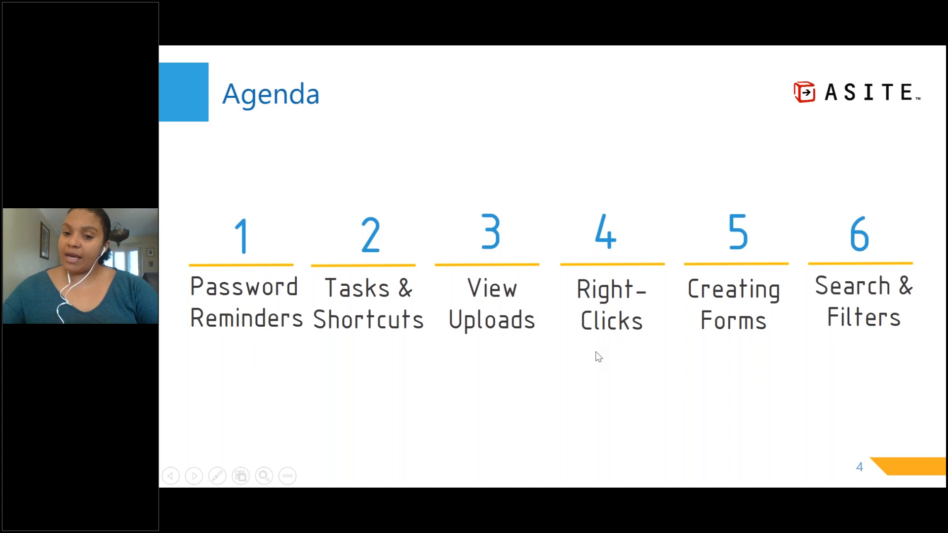
mouse_move(743, 274)
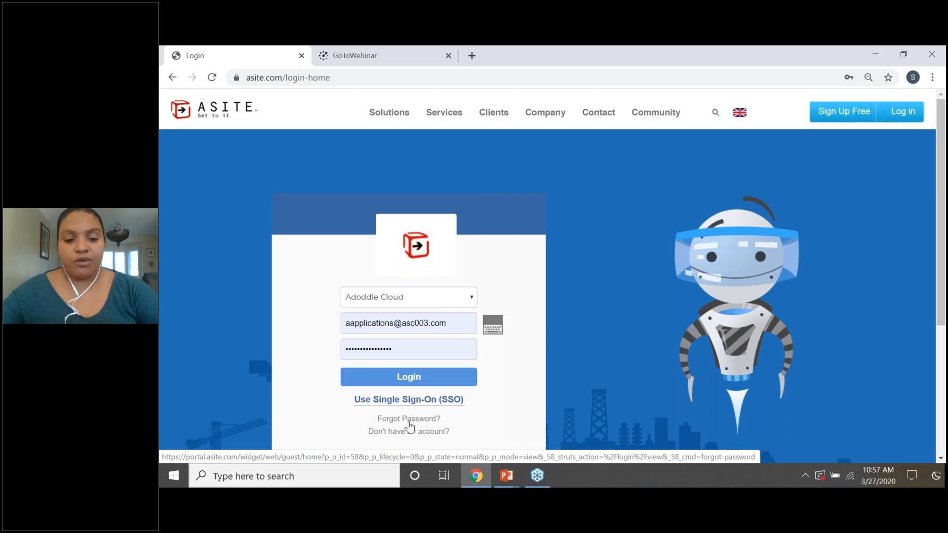
Step: Start a password reset and enter the account email address in the Email Address field
click(409, 419)
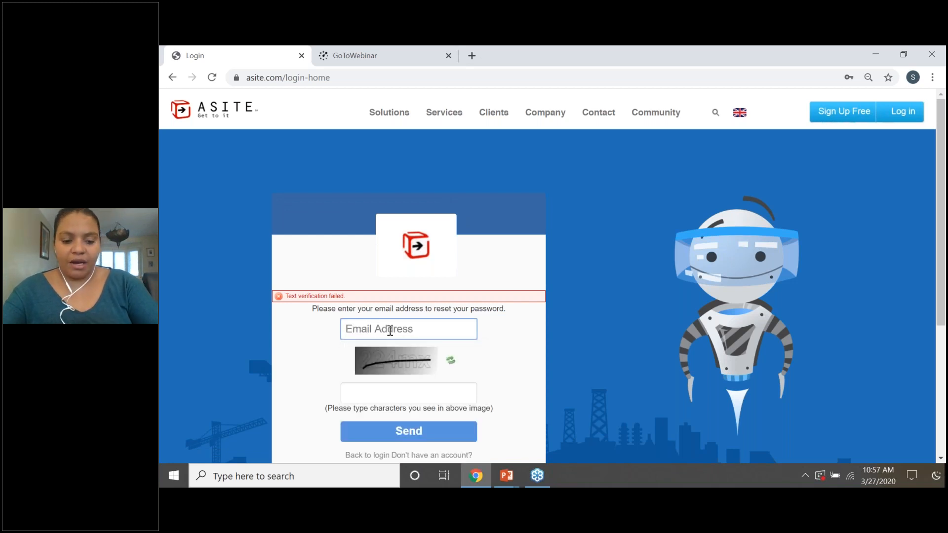
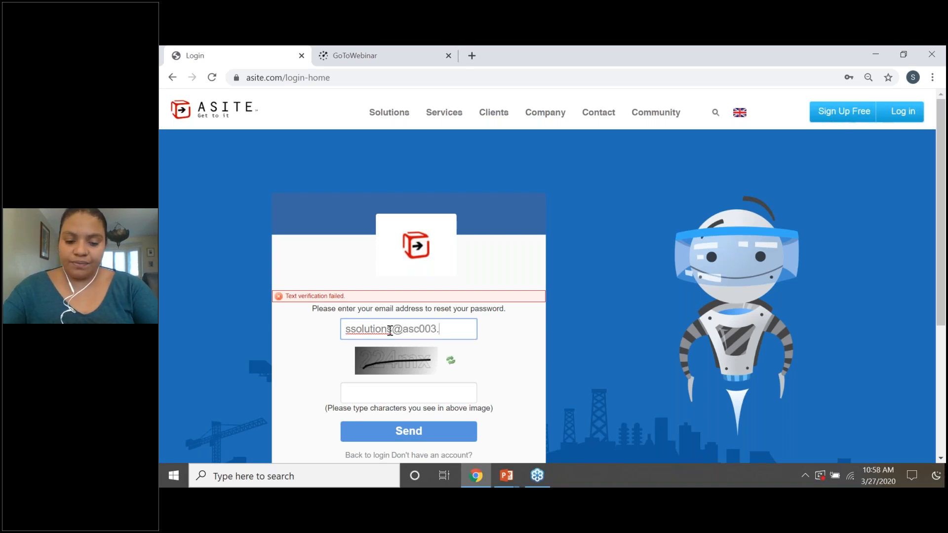
click(409, 393)
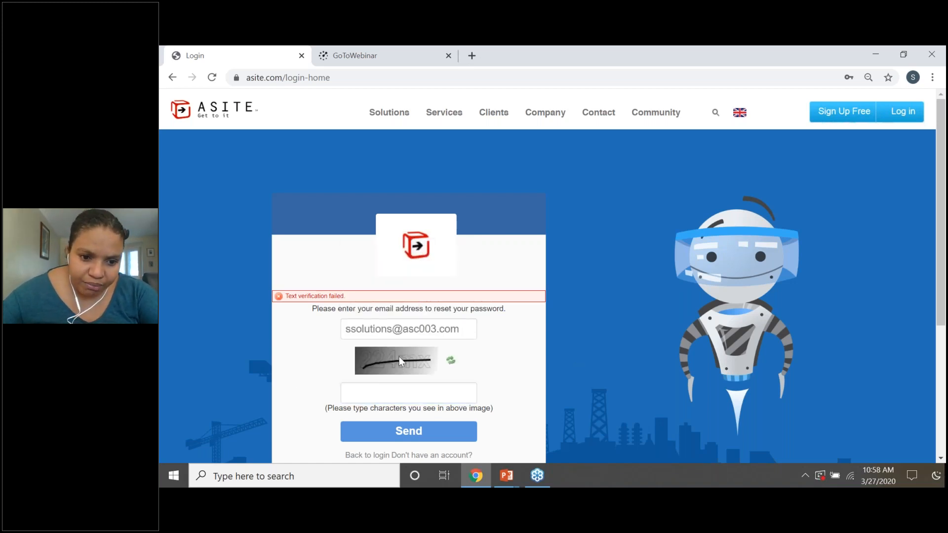
mouse_move(409, 384)
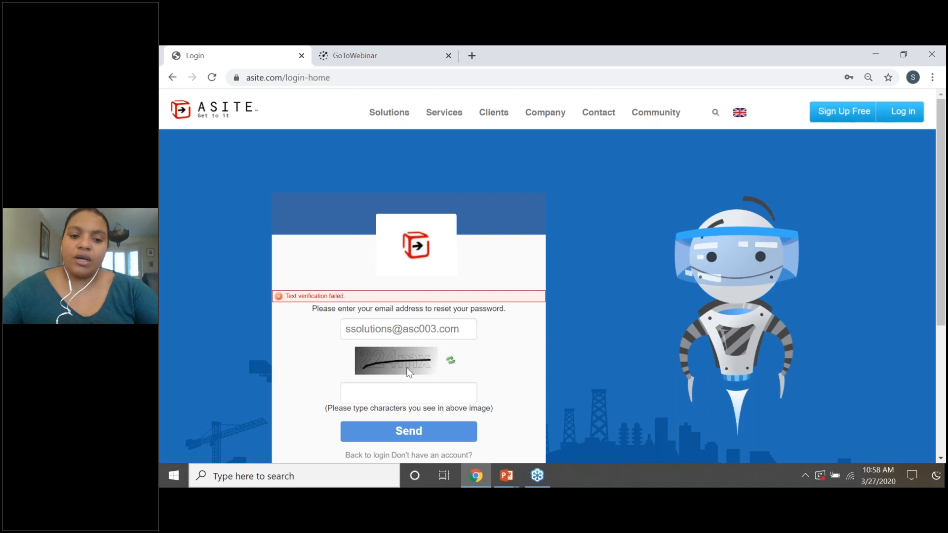
mouse_move(405, 384)
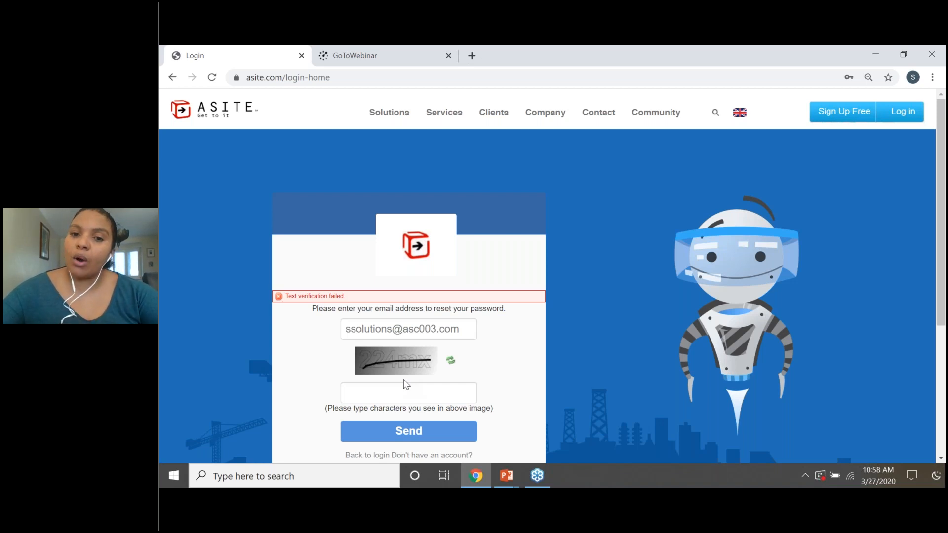
mouse_move(813, 168)
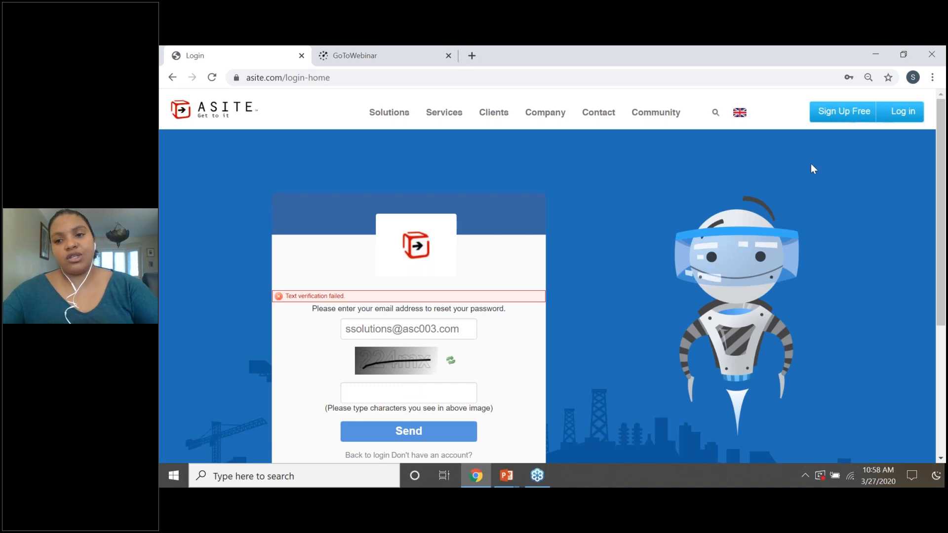
Step: Return to the login form and sign in to reach the System Dashboard
click(903, 110)
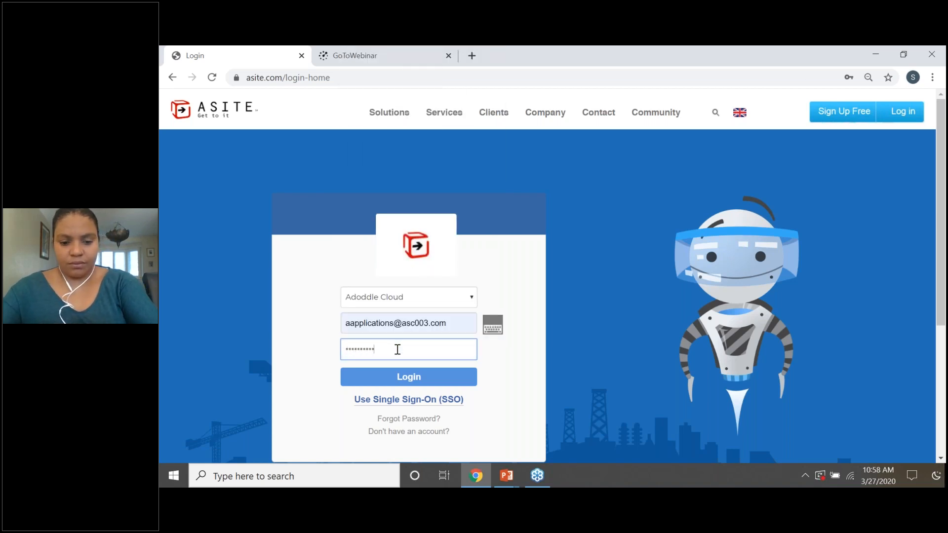
click(409, 377)
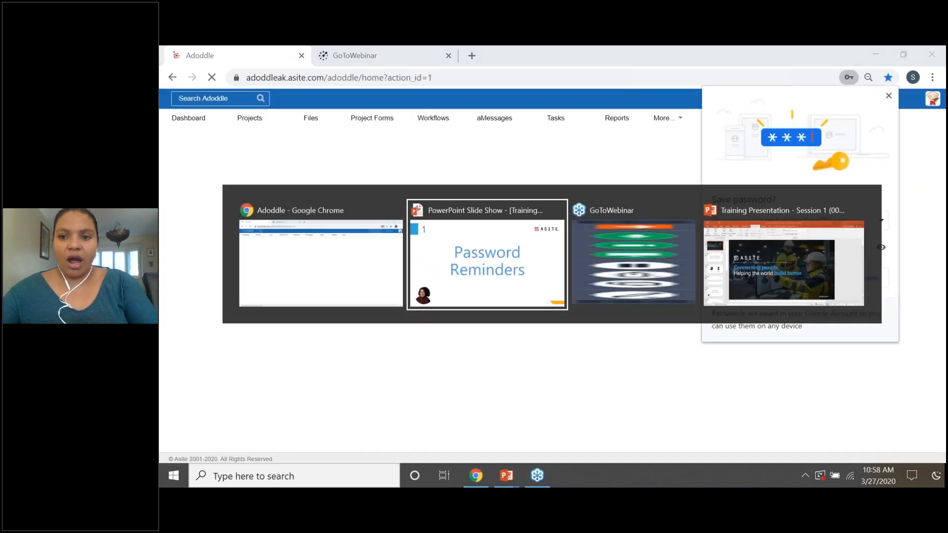
click(487, 257)
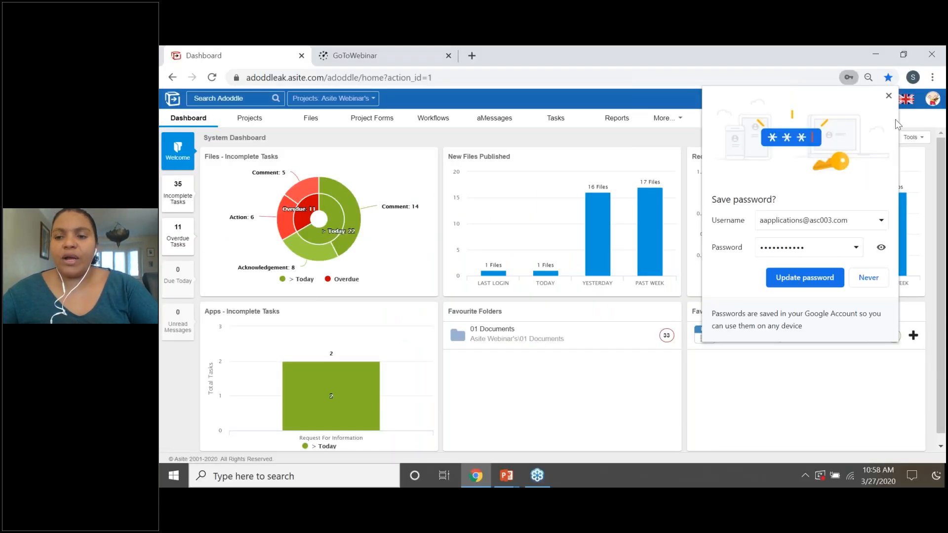
Step: Dismiss Chrome's 'Save password?' prompt so the Dashboard is unobstructed
click(869, 277)
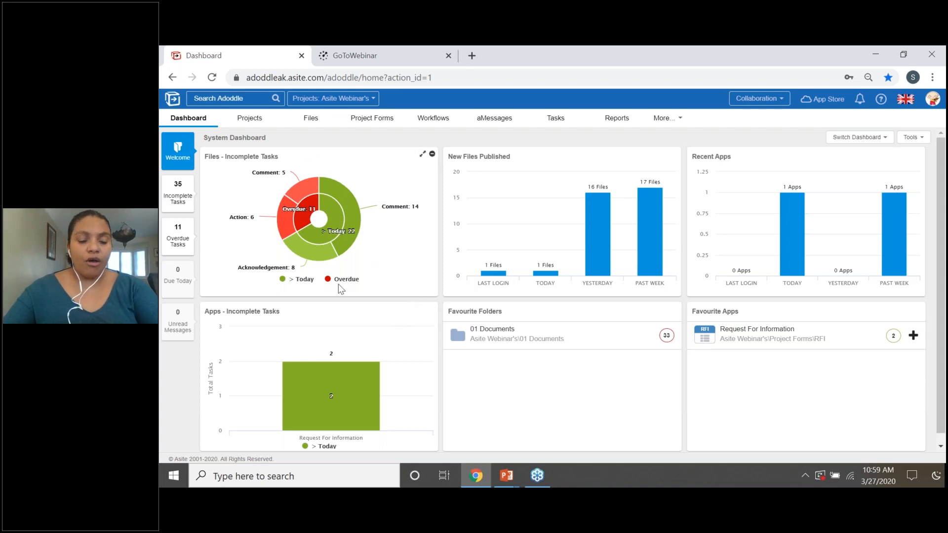
mouse_move(412, 149)
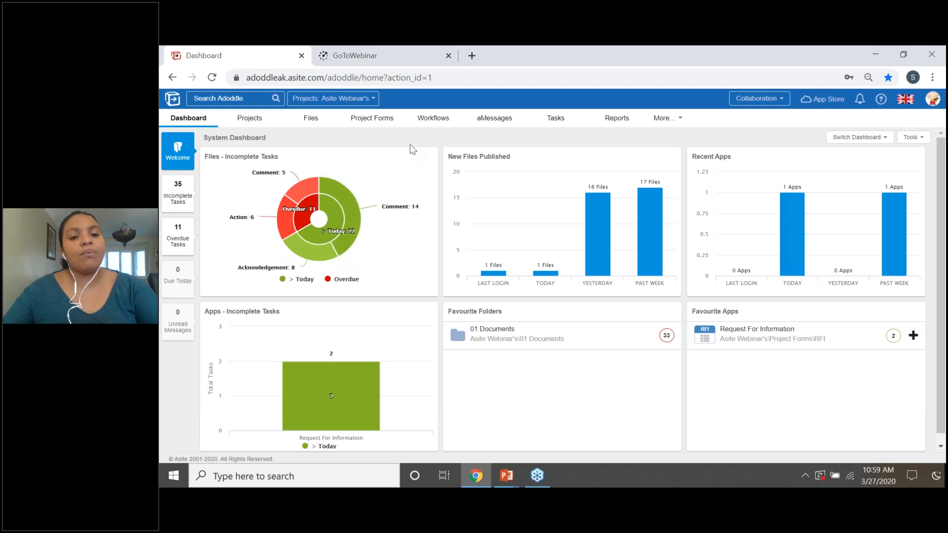
mouse_move(423, 160)
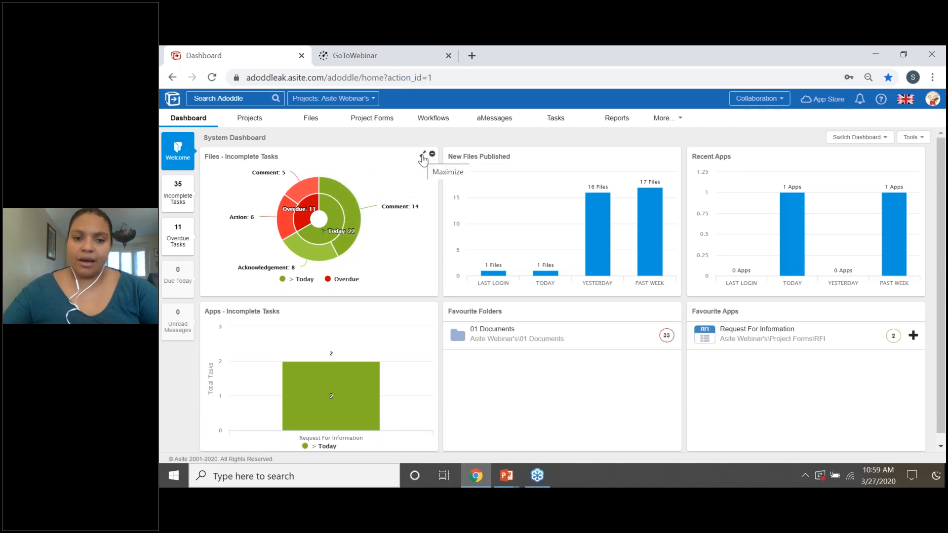
Step: Maximize the Files - Incomplete Tasks pie chart to fill the dashboard
click(423, 153)
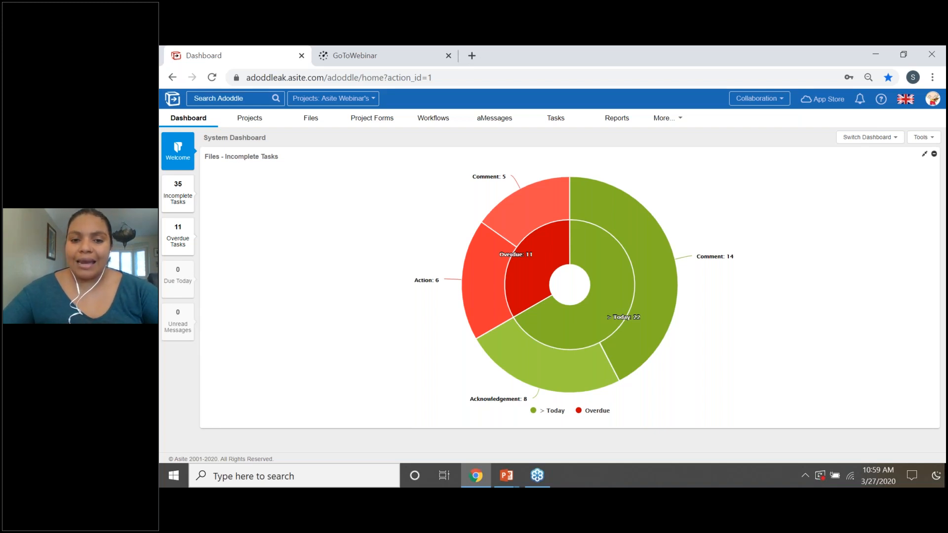
mouse_move(539, 210)
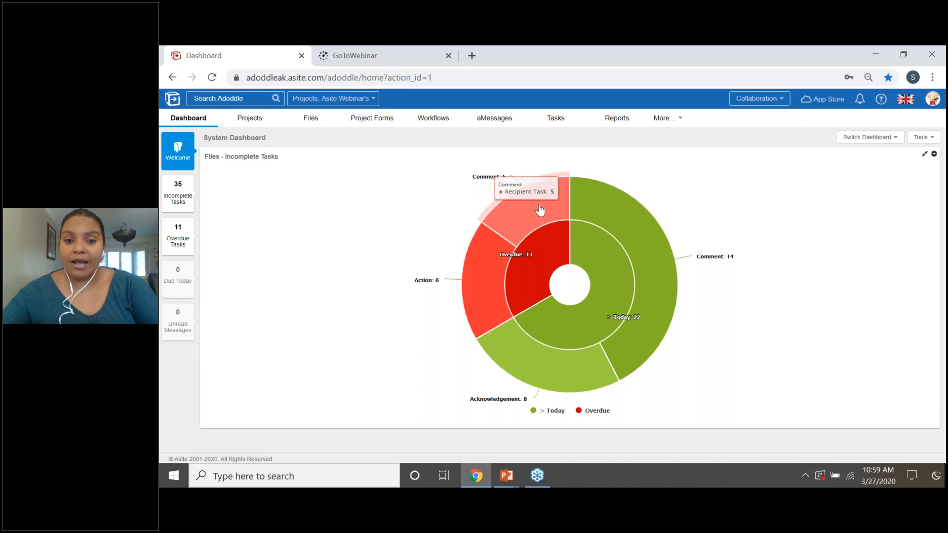
mouse_move(589, 414)
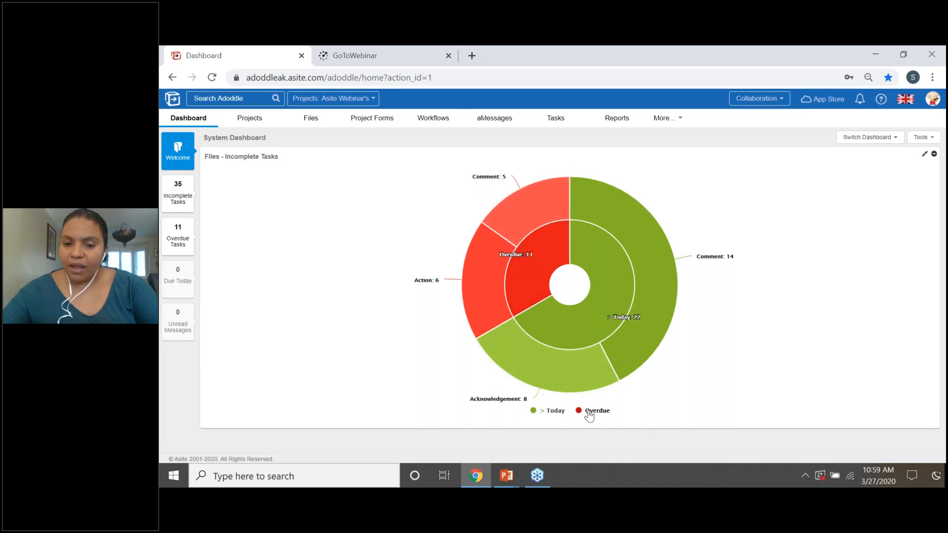
mouse_move(596, 307)
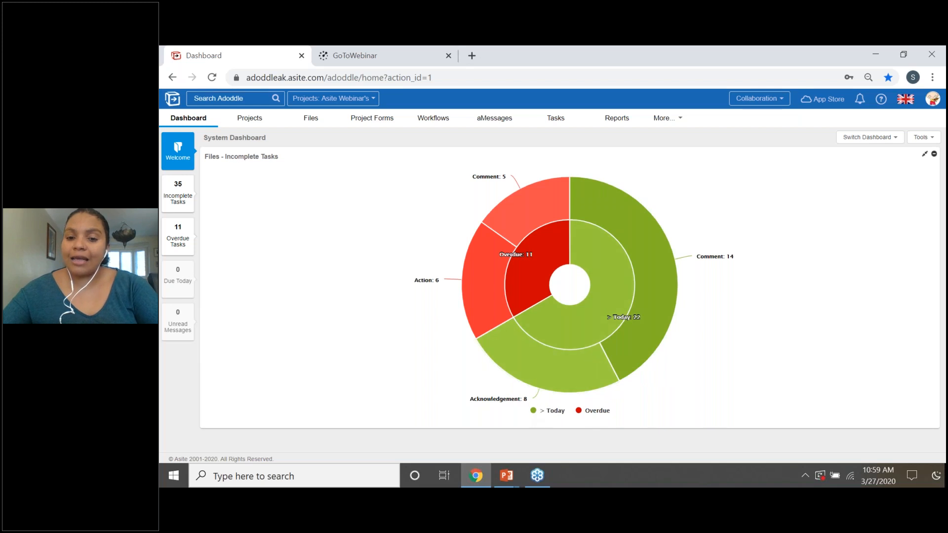
mouse_move(555, 425)
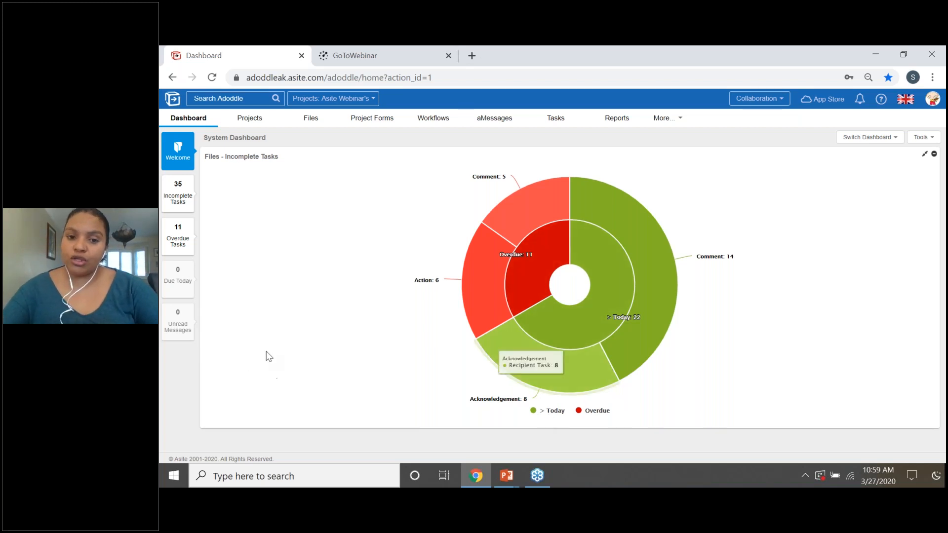
mouse_move(458, 214)
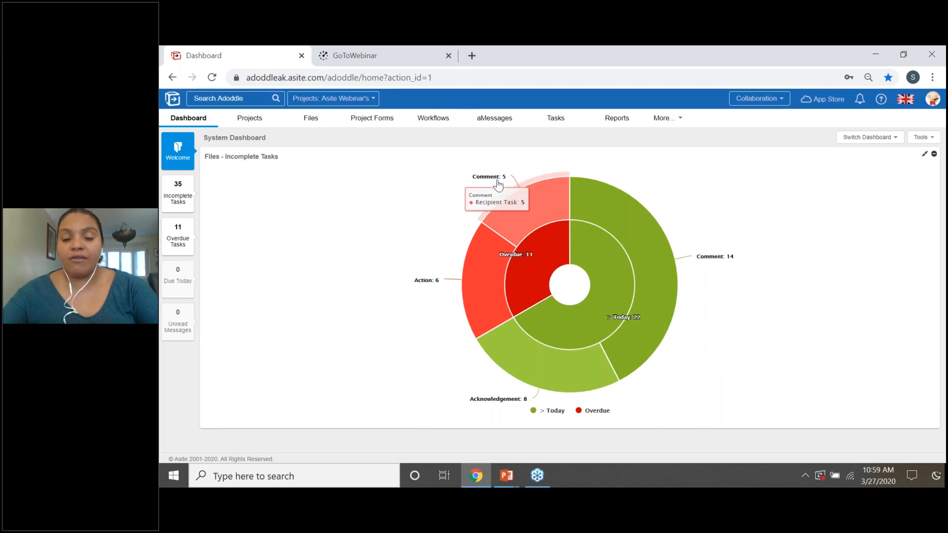
mouse_move(478, 283)
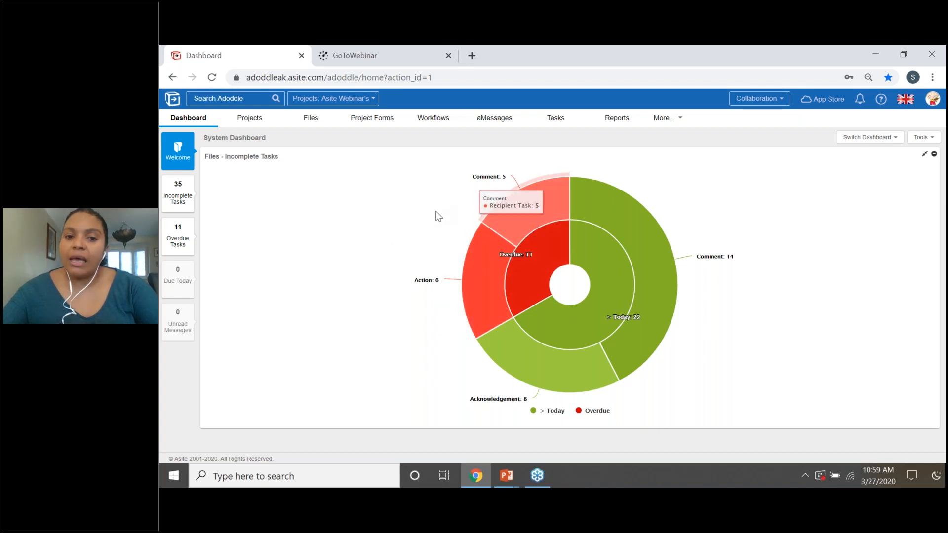
mouse_move(463, 269)
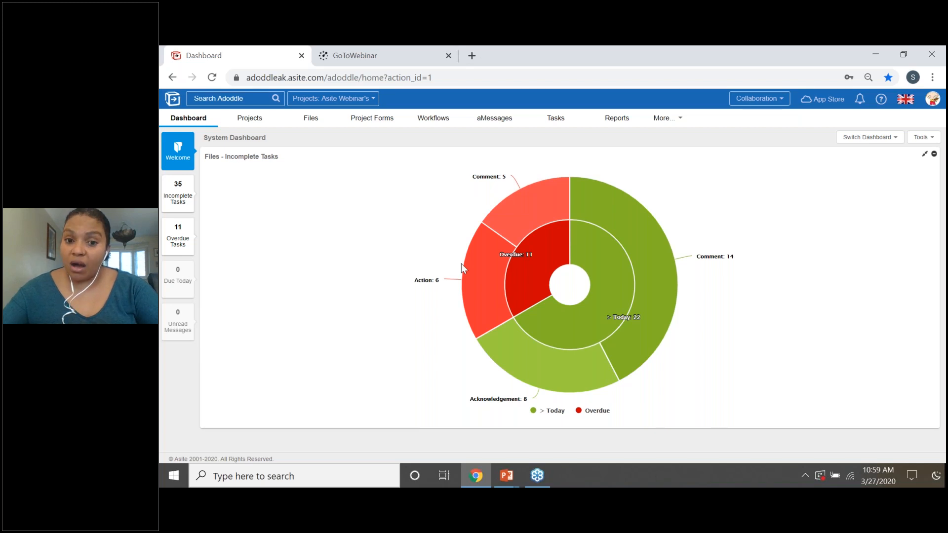
mouse_move(490, 267)
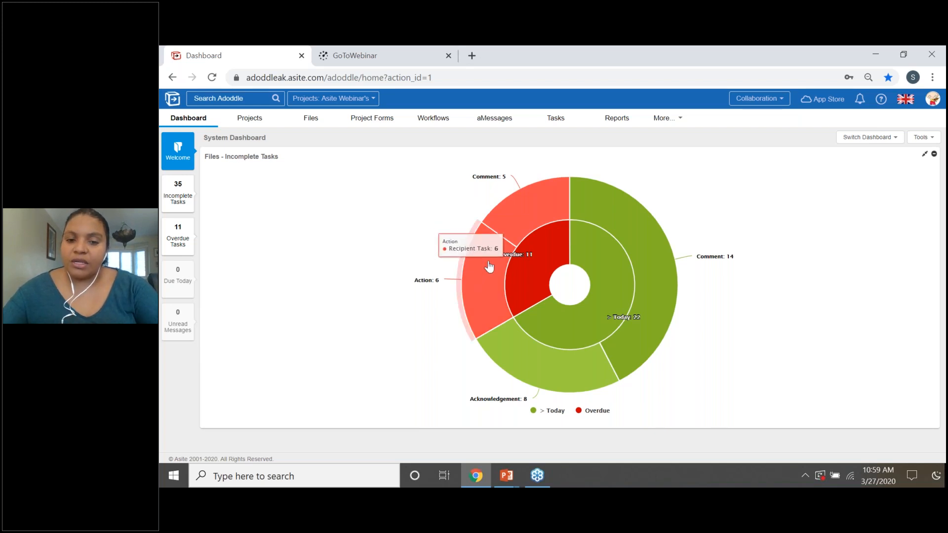
mouse_move(595, 217)
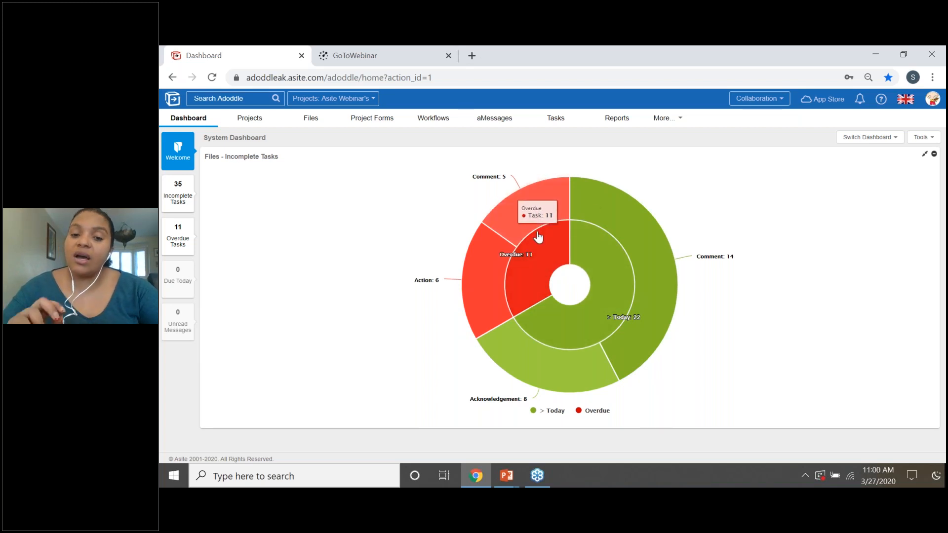
mouse_move(552, 264)
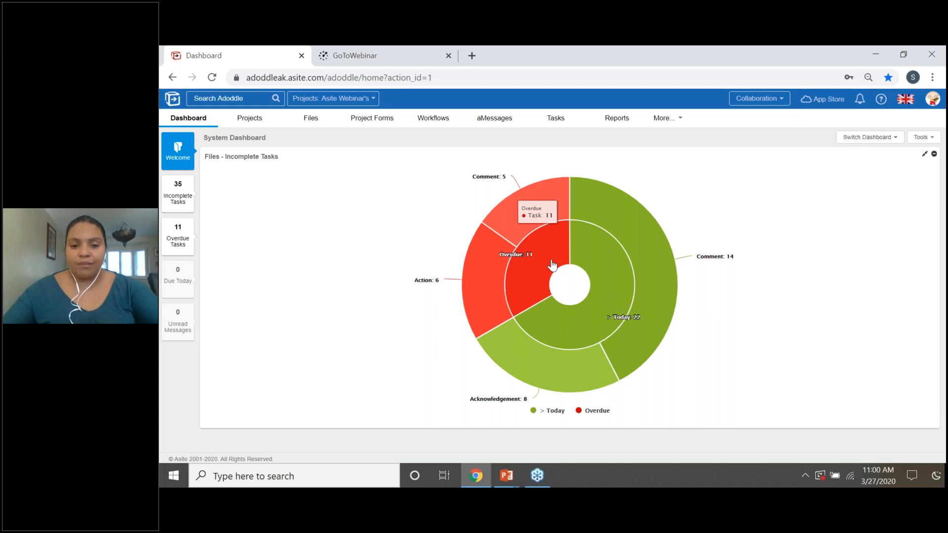
Step: Show the Files list filtered to the current user's 11 incomplete-task documents
click(310, 119)
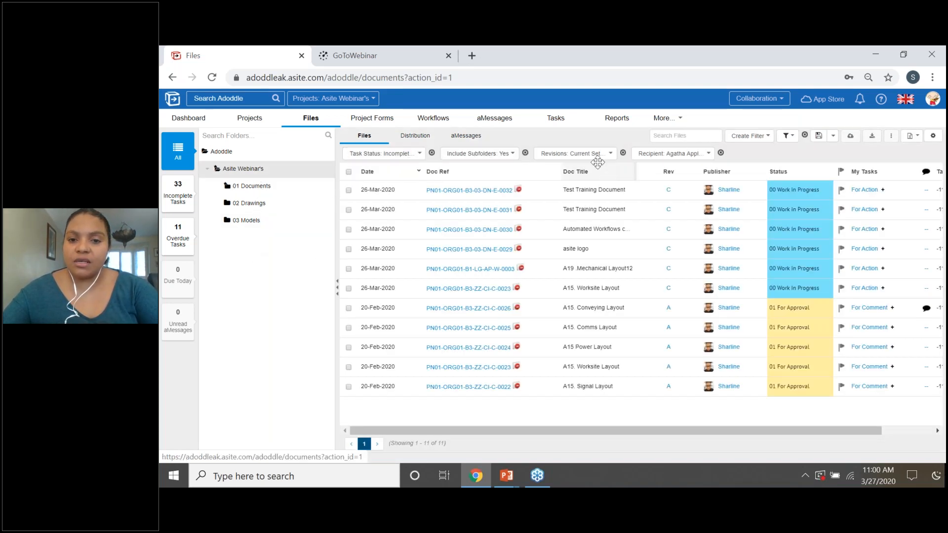
mouse_move(537, 153)
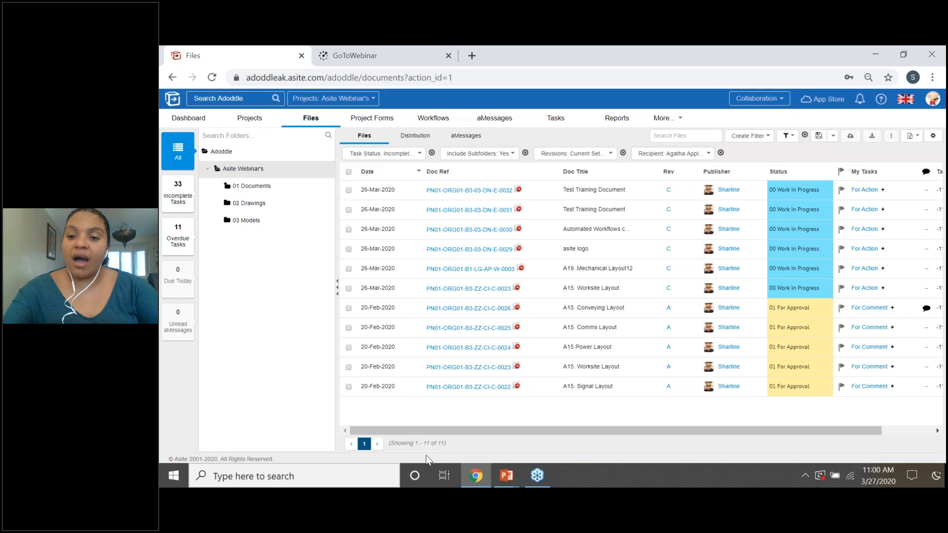
mouse_move(869, 168)
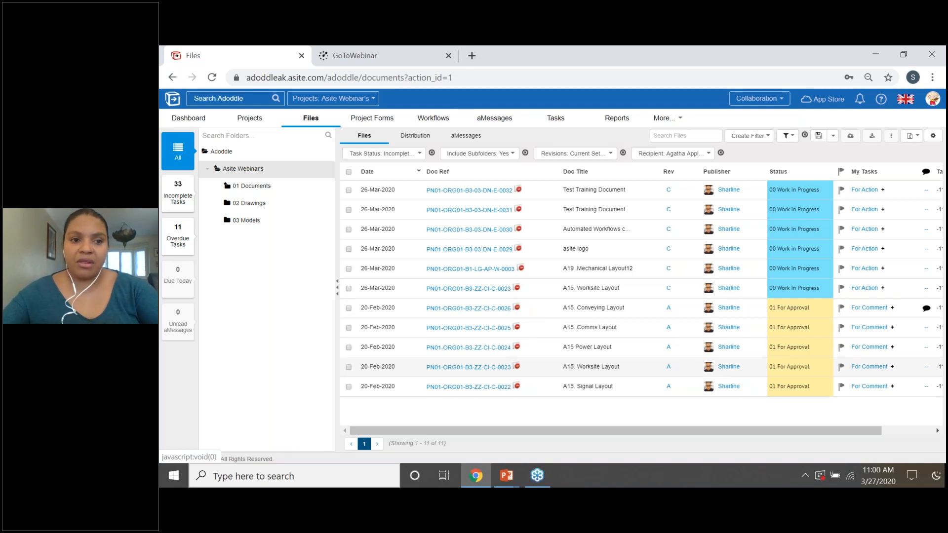
mouse_move(199, 129)
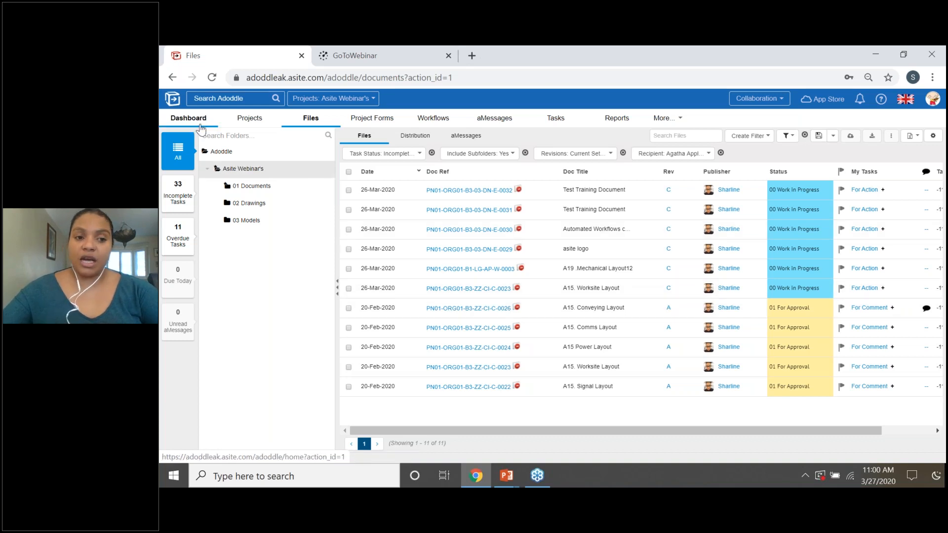
Step: Return to the System Dashboard with all panels at normal size
click(188, 118)
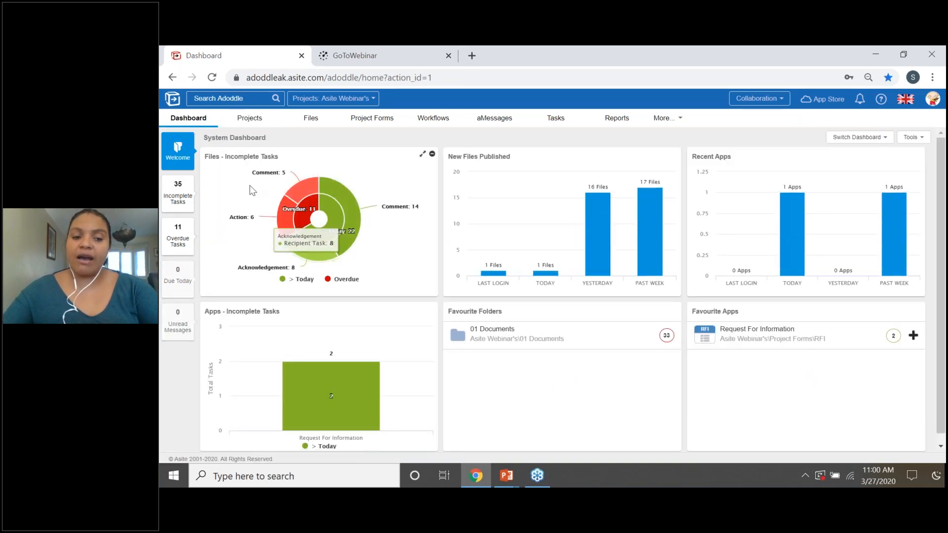
mouse_move(361, 240)
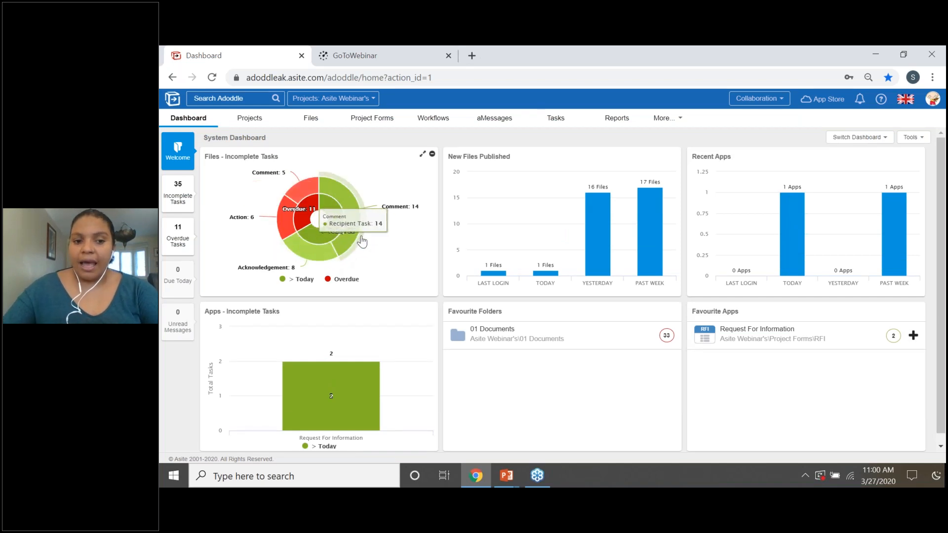
mouse_move(308, 259)
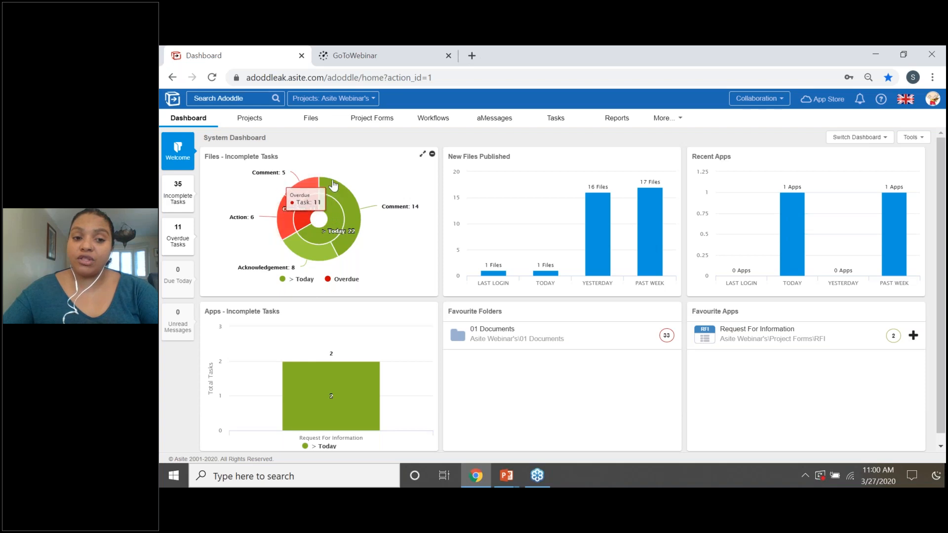
mouse_move(294, 237)
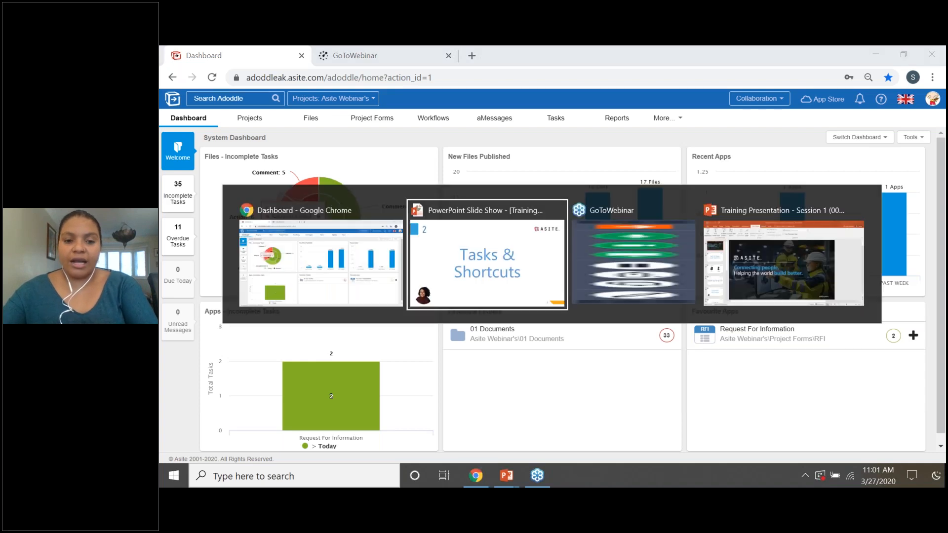
Step: Advance the PowerPoint slide show to 'View Uploads' and bring the Asite dashboard back
click(485, 264)
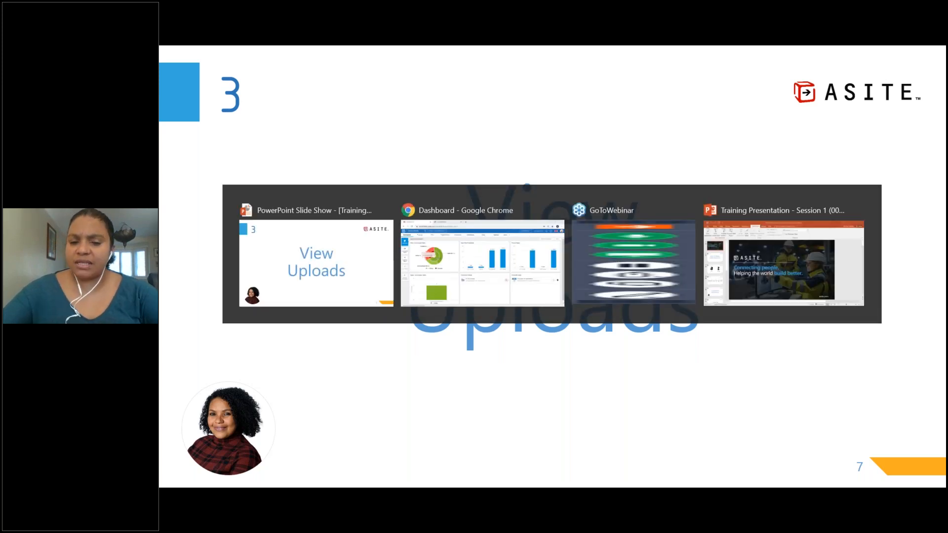
click(481, 263)
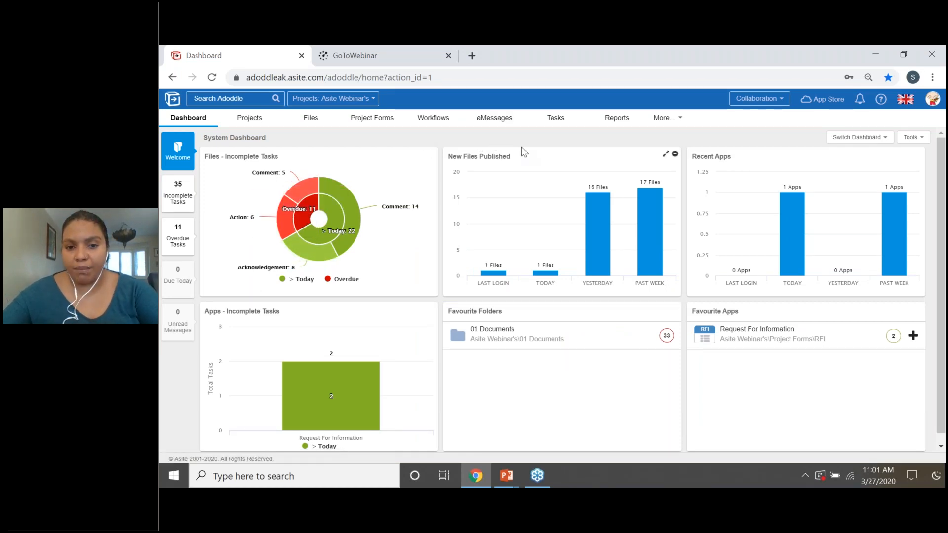
mouse_move(510, 163)
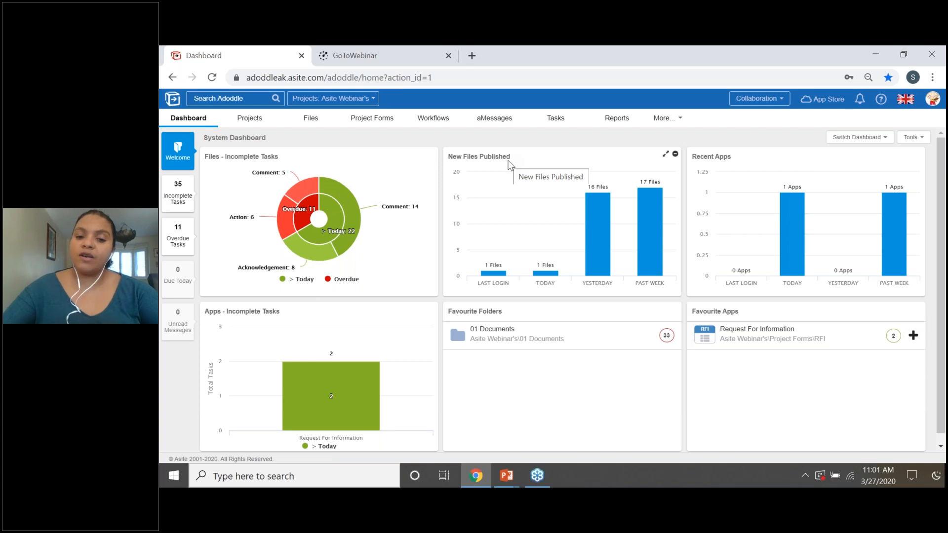
mouse_move(496, 269)
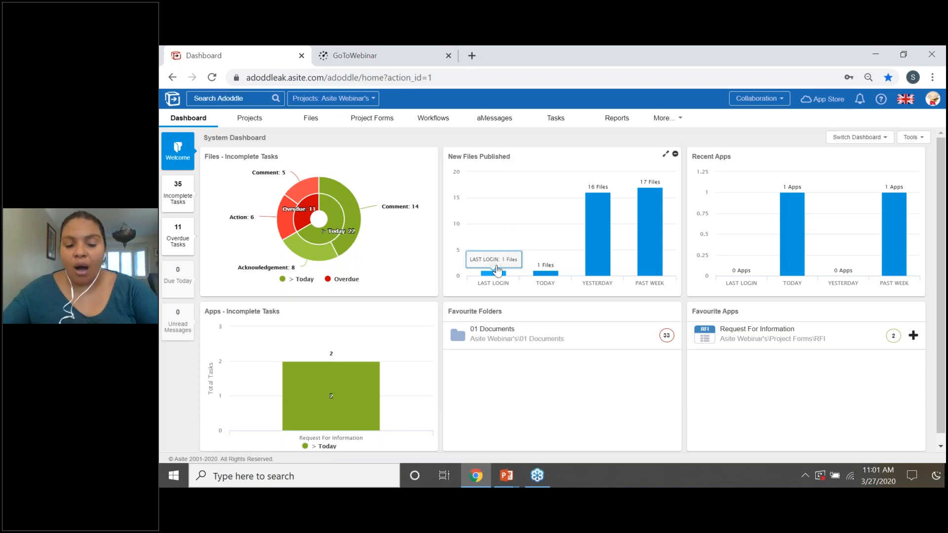
mouse_move(505, 294)
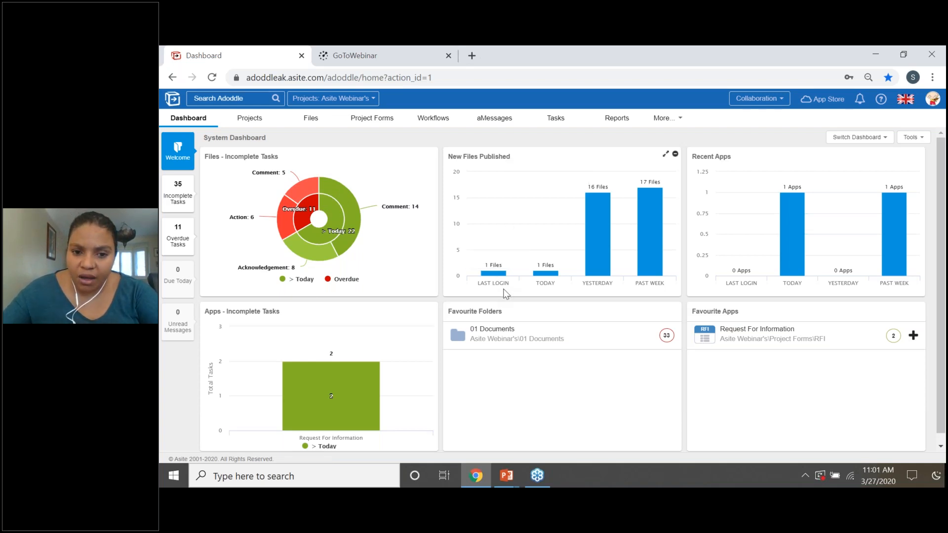
mouse_move(492, 277)
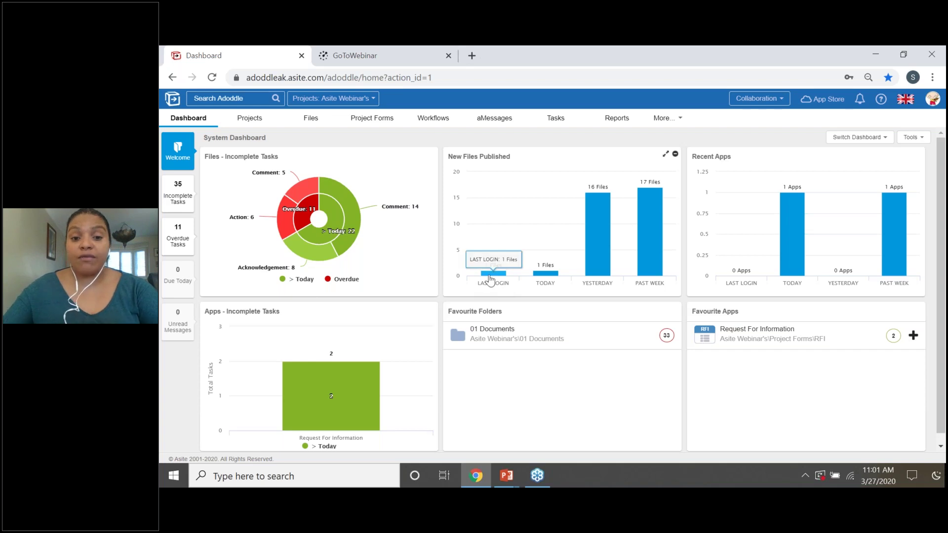
mouse_move(524, 290)
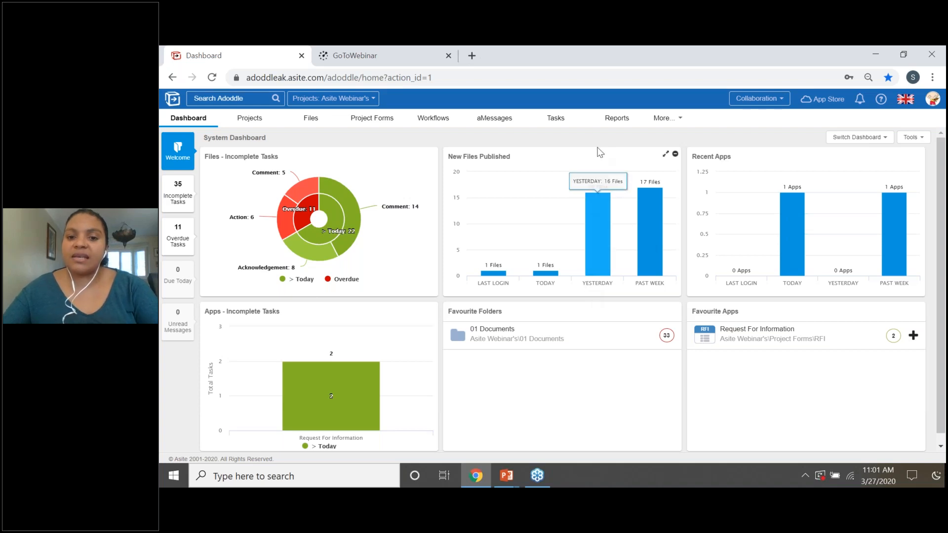
mouse_move(632, 287)
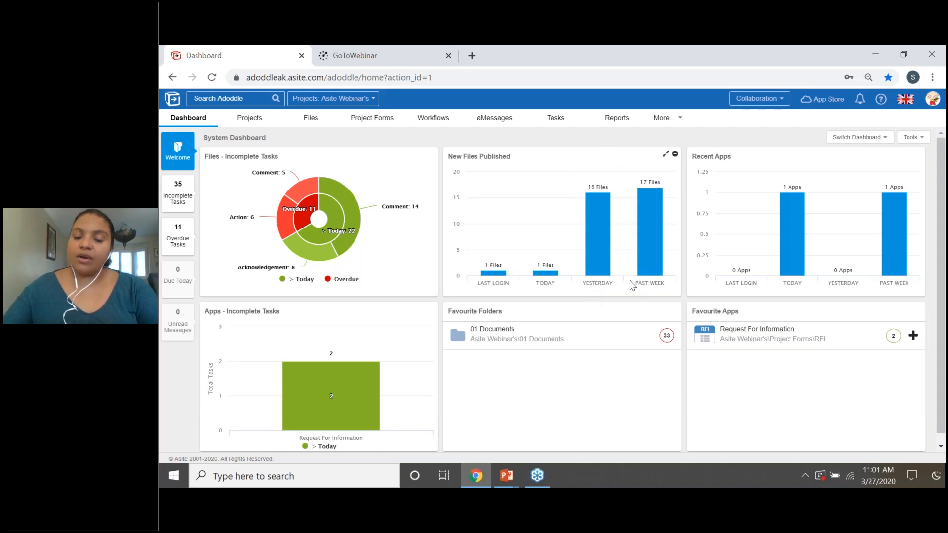
mouse_move(602, 237)
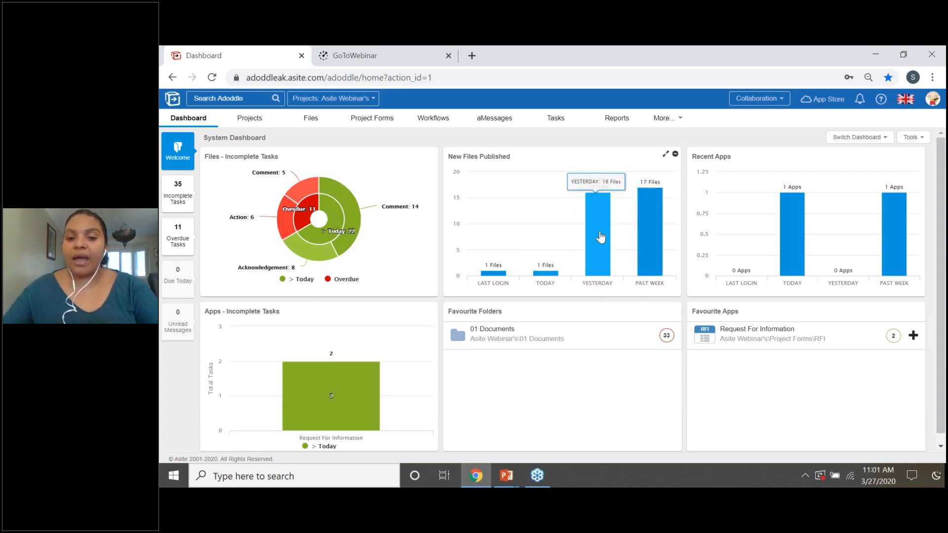
mouse_move(650, 245)
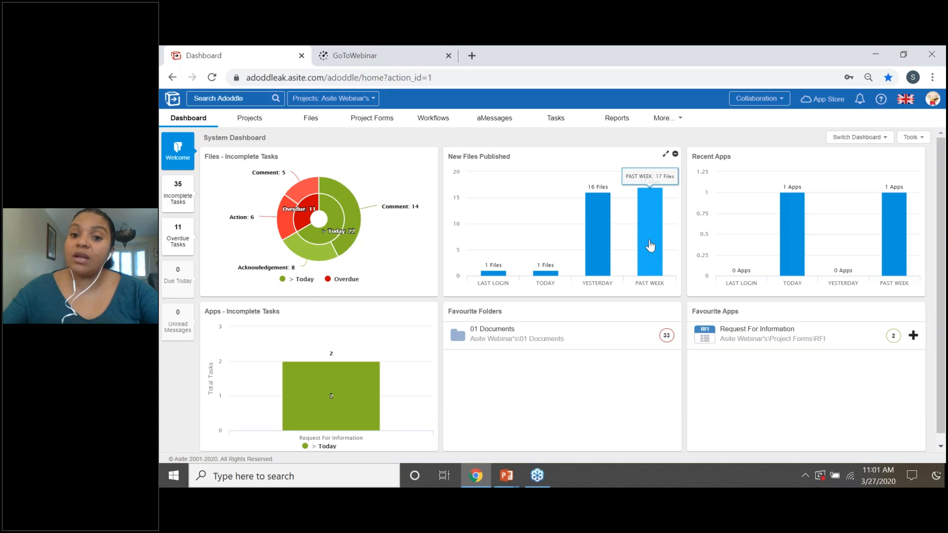
mouse_move(656, 212)
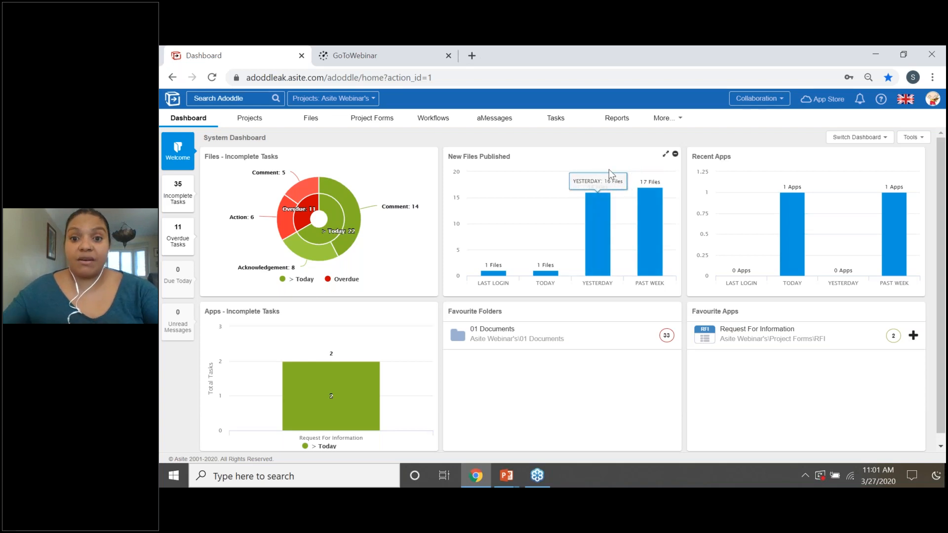
mouse_move(613, 173)
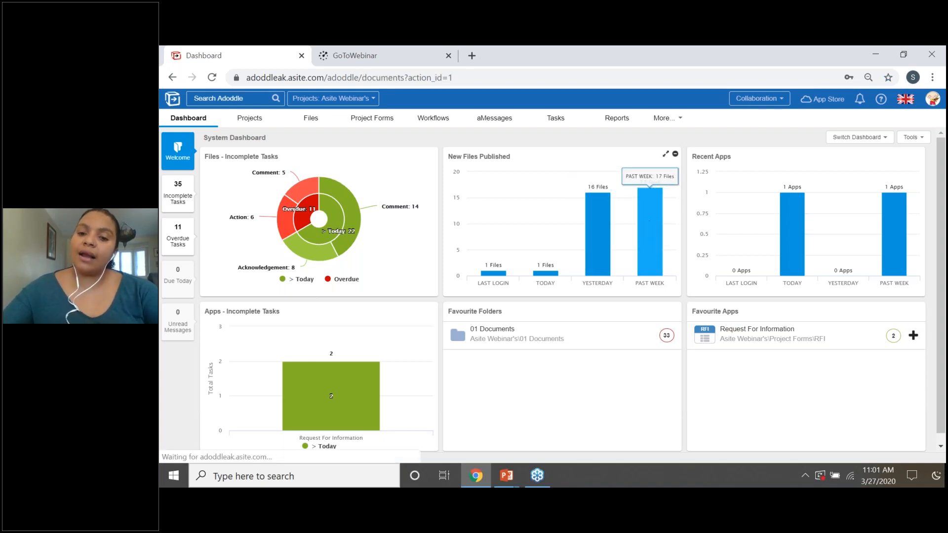
click(310, 119)
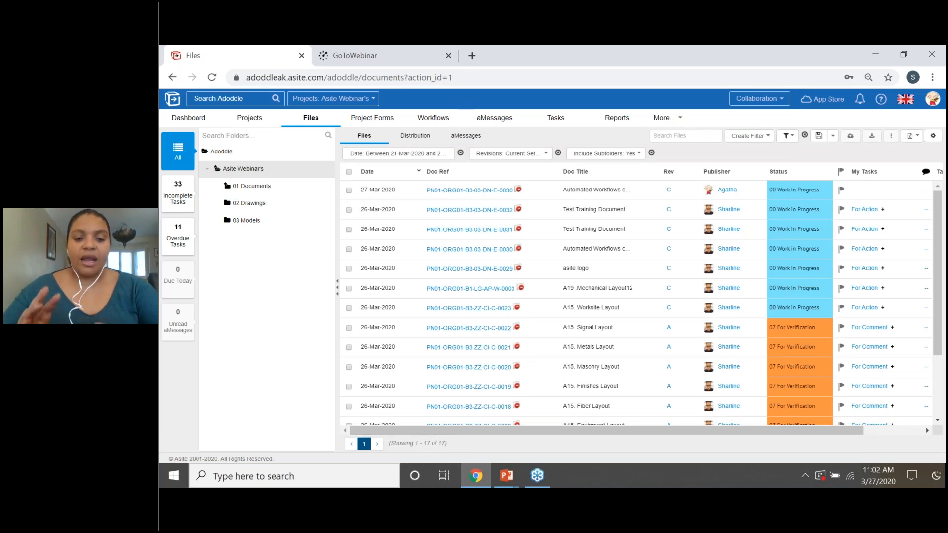
mouse_move(199, 122)
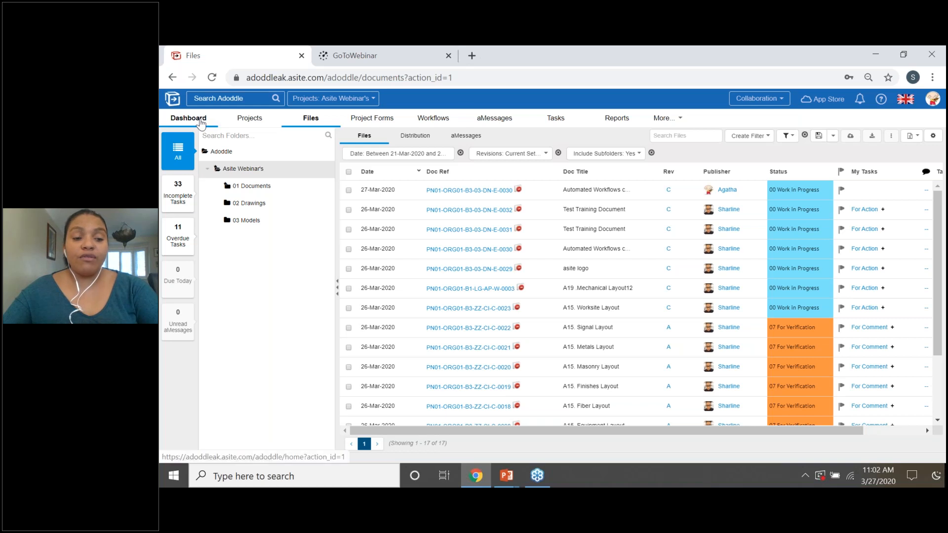
click(188, 118)
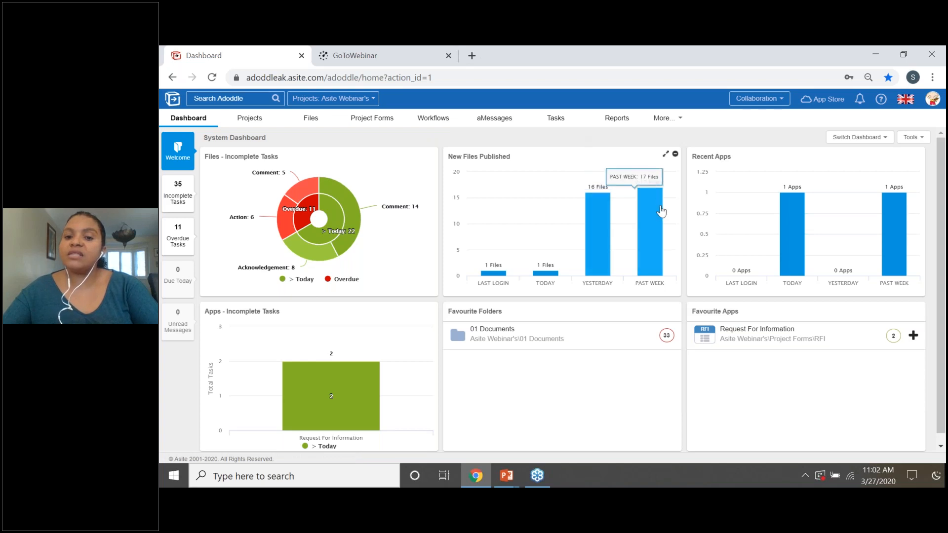
mouse_move(619, 245)
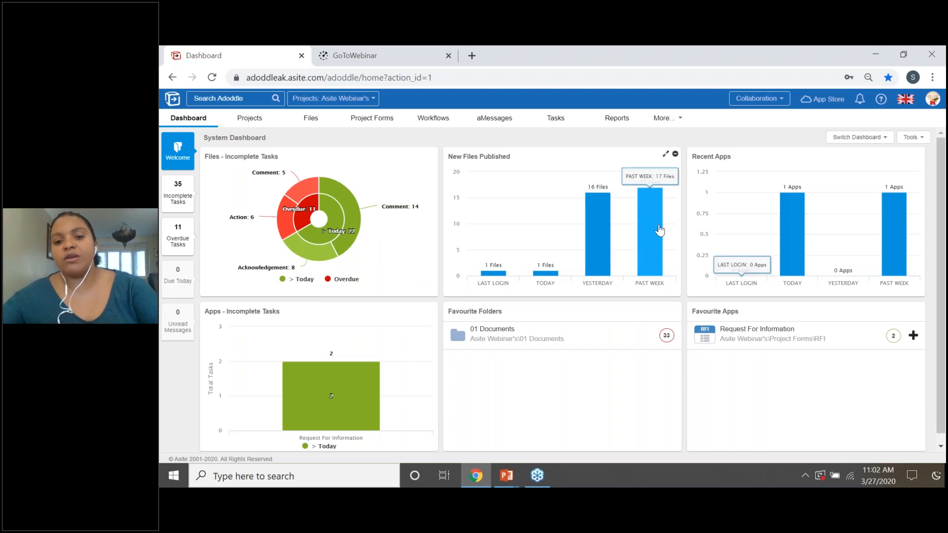
Step: List the 17 files published in the past week and show the newest file's actions menu
click(310, 119)
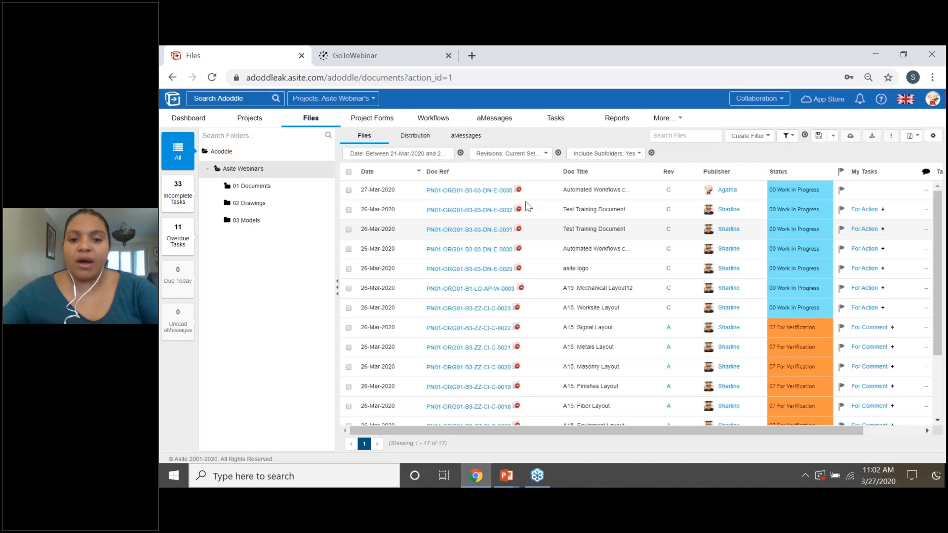
right_click(469, 189)
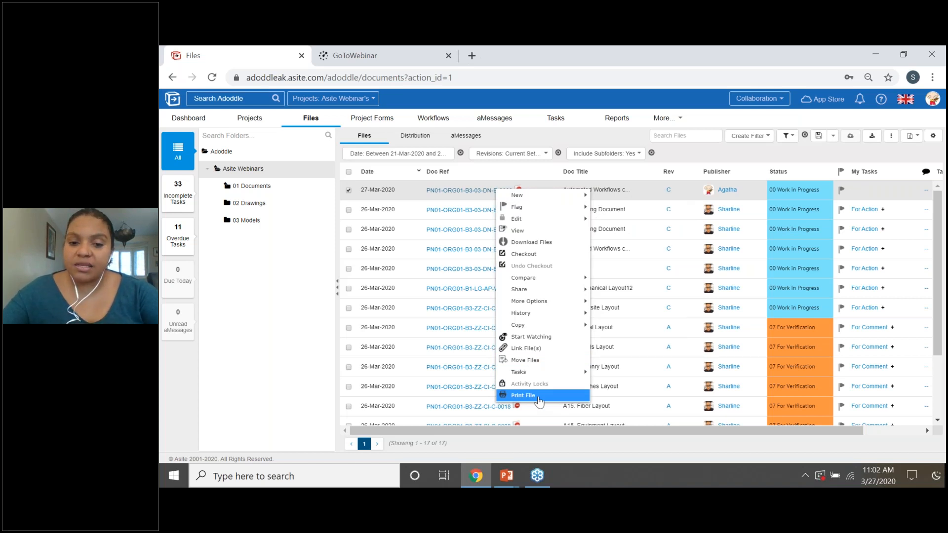
mouse_move(498, 259)
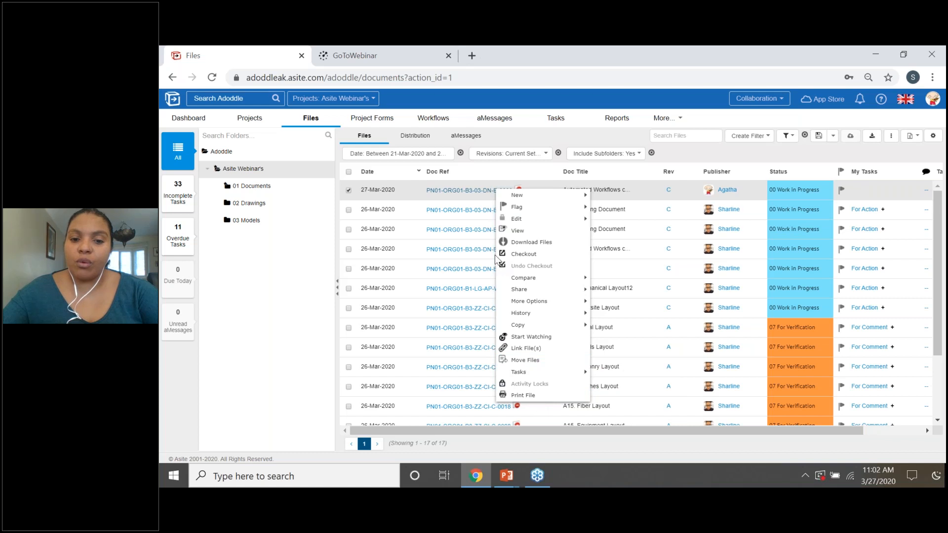
mouse_move(541, 445)
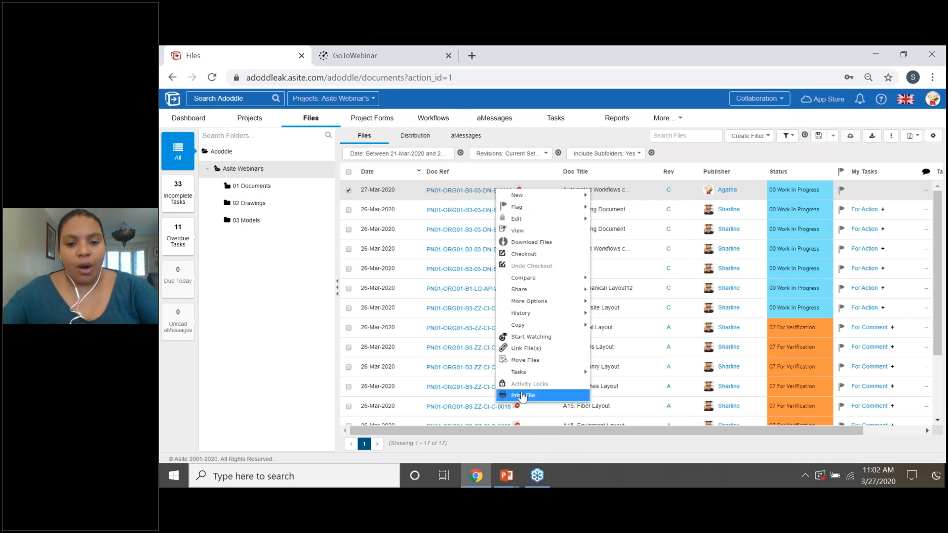
mouse_move(520, 289)
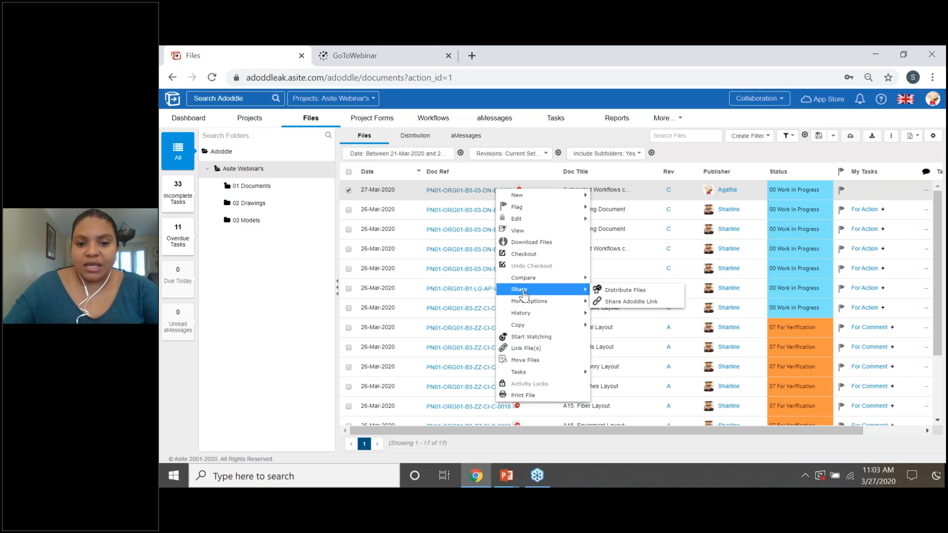
mouse_move(628, 291)
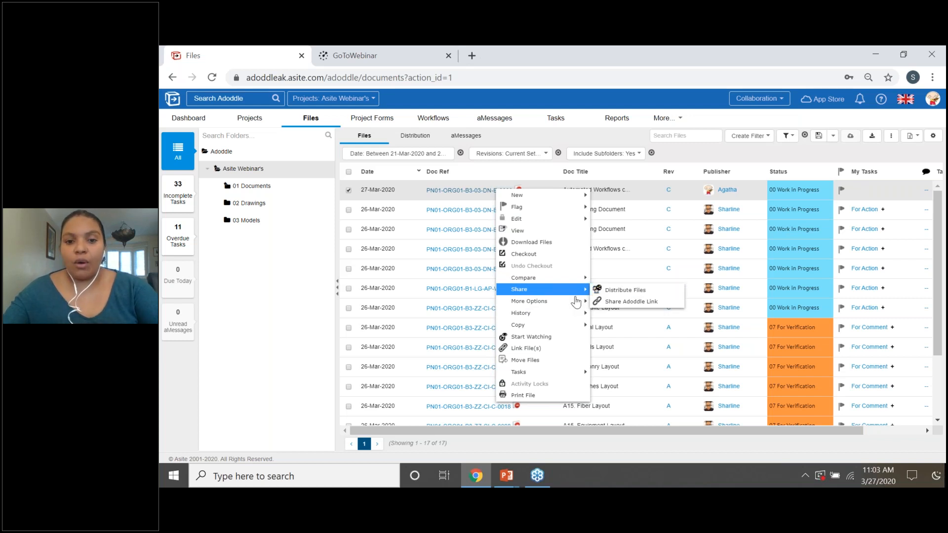
mouse_move(524, 245)
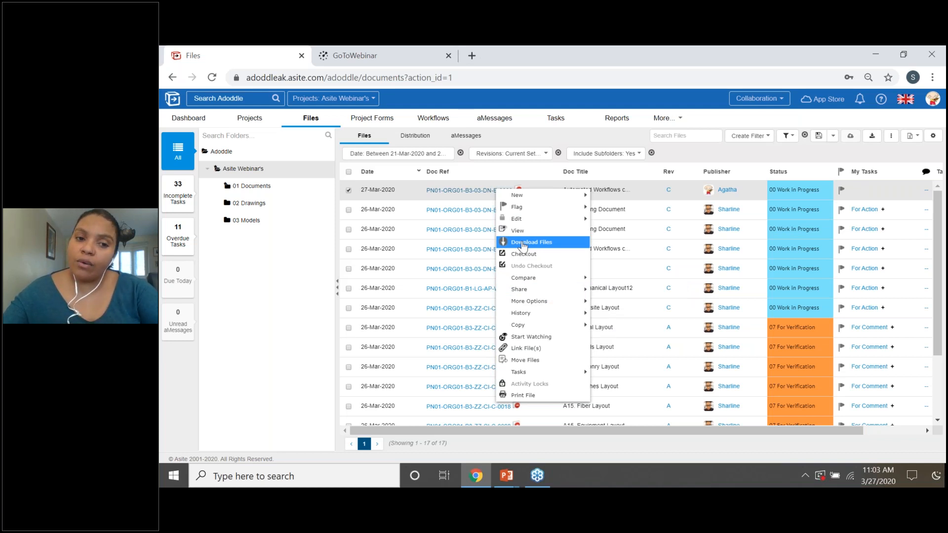
mouse_move(349, 214)
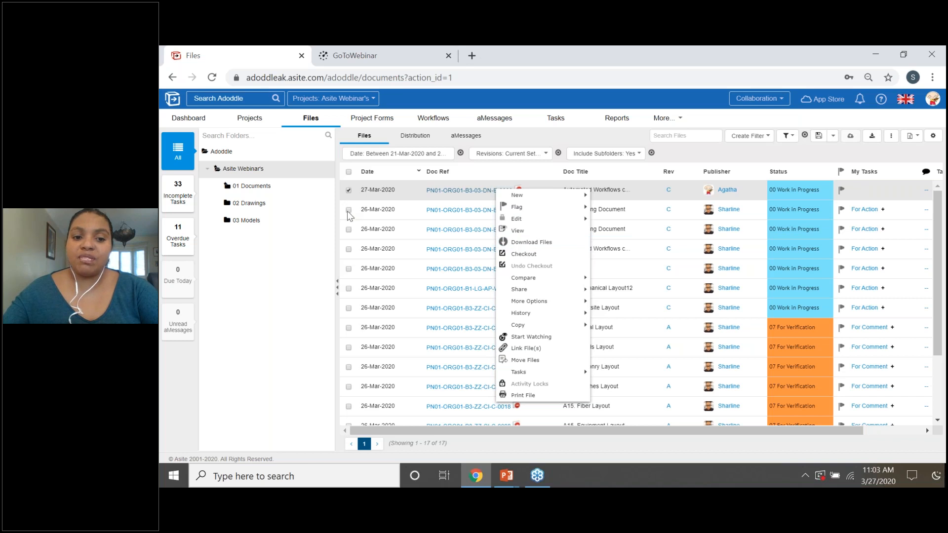
Step: Check a fourth document and show the actions menu for the selected files
click(349, 217)
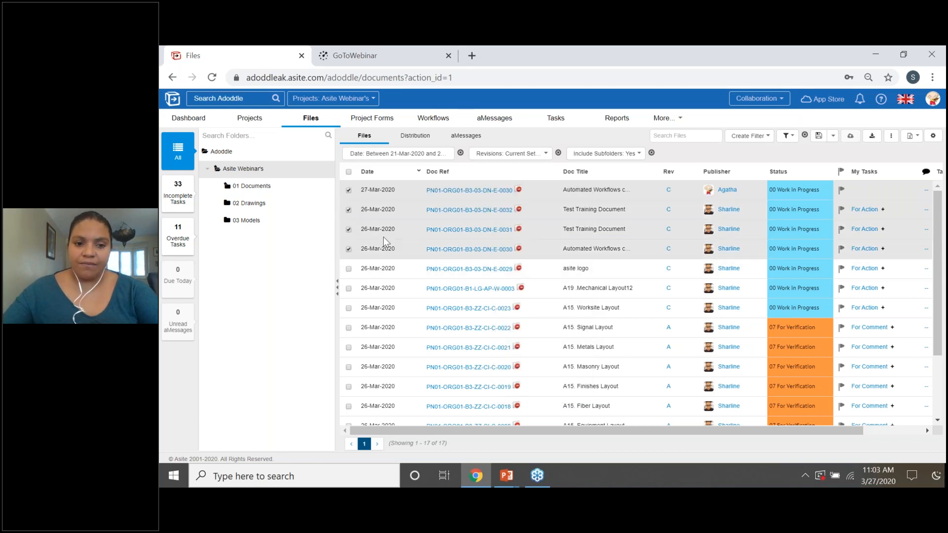
right_click(385, 241)
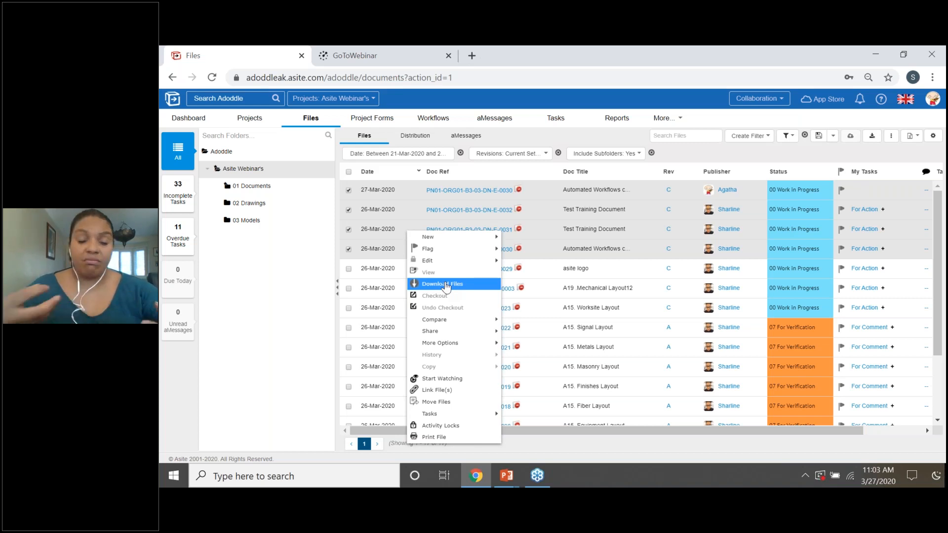
mouse_move(426, 261)
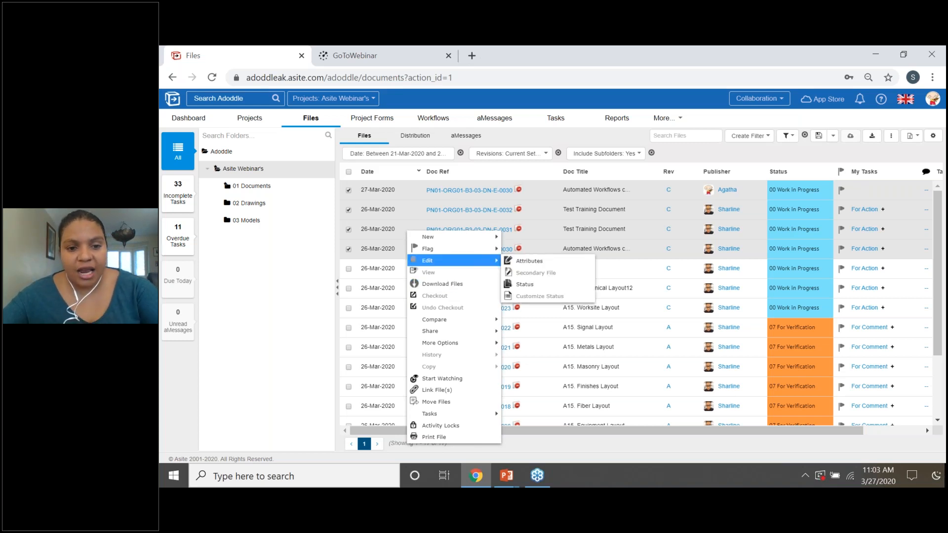
mouse_move(450, 239)
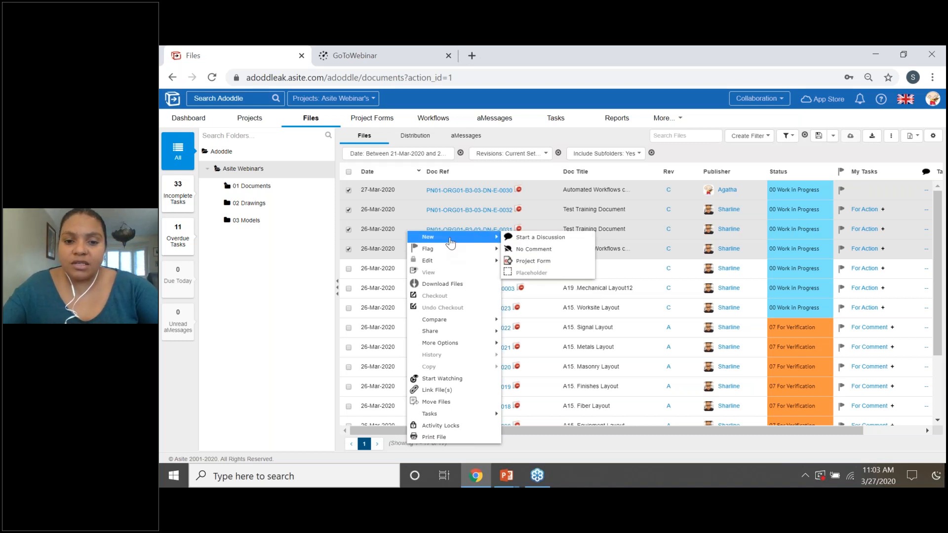
mouse_move(540, 237)
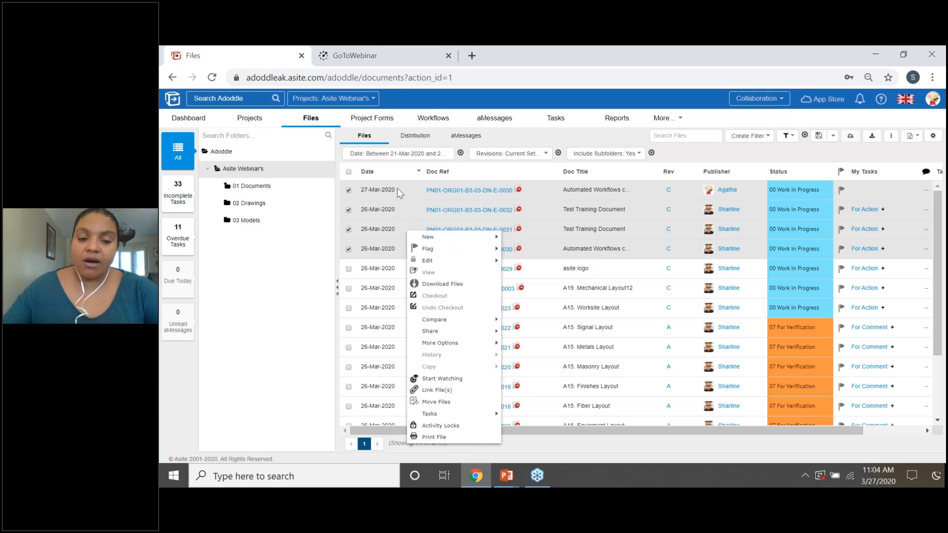
mouse_move(427, 237)
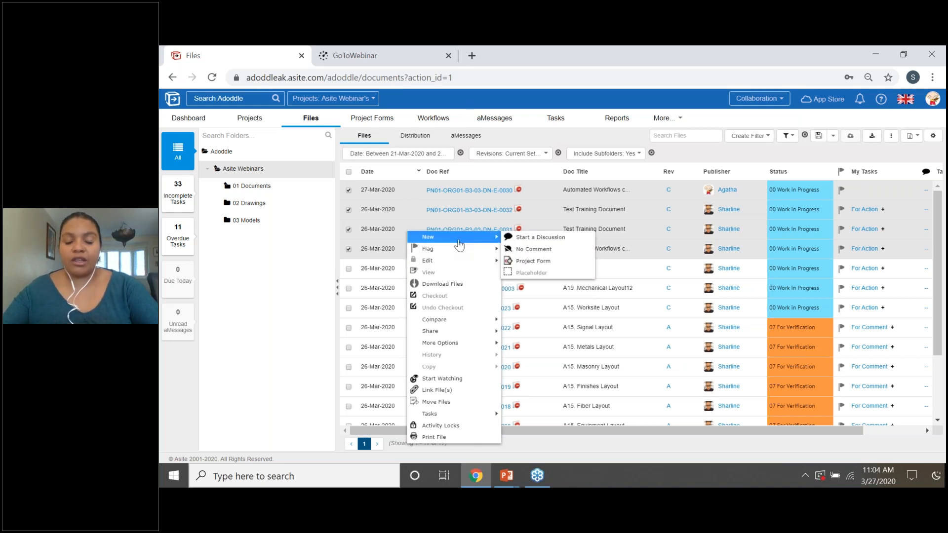
mouse_move(539, 237)
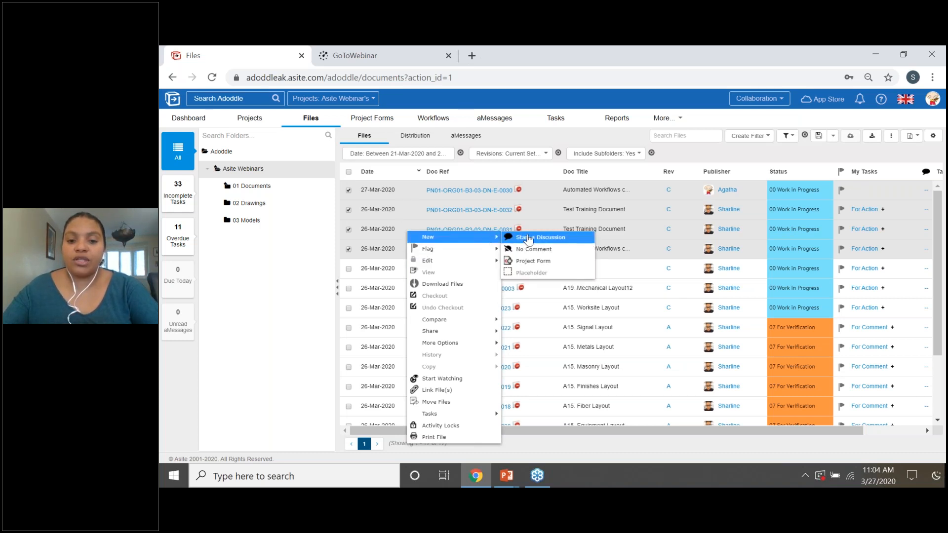
mouse_move(539, 269)
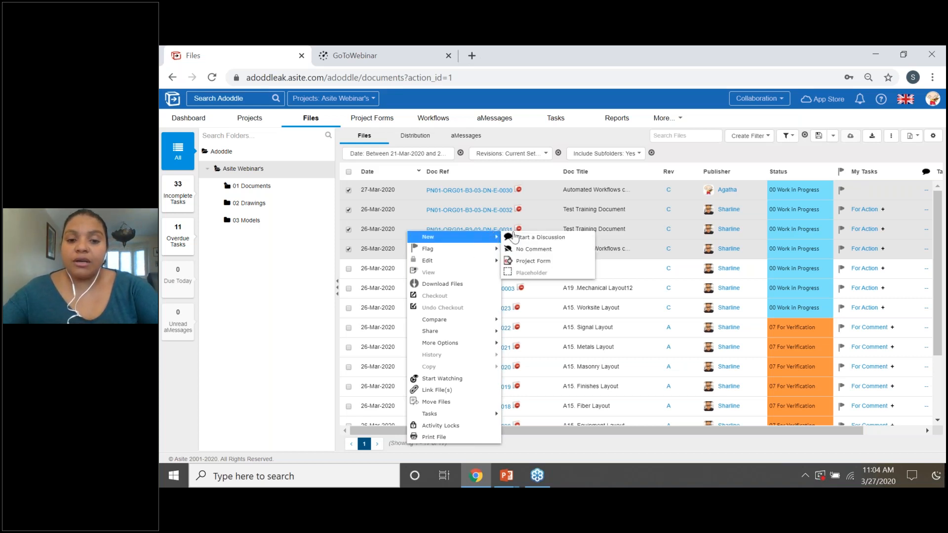
mouse_move(534, 261)
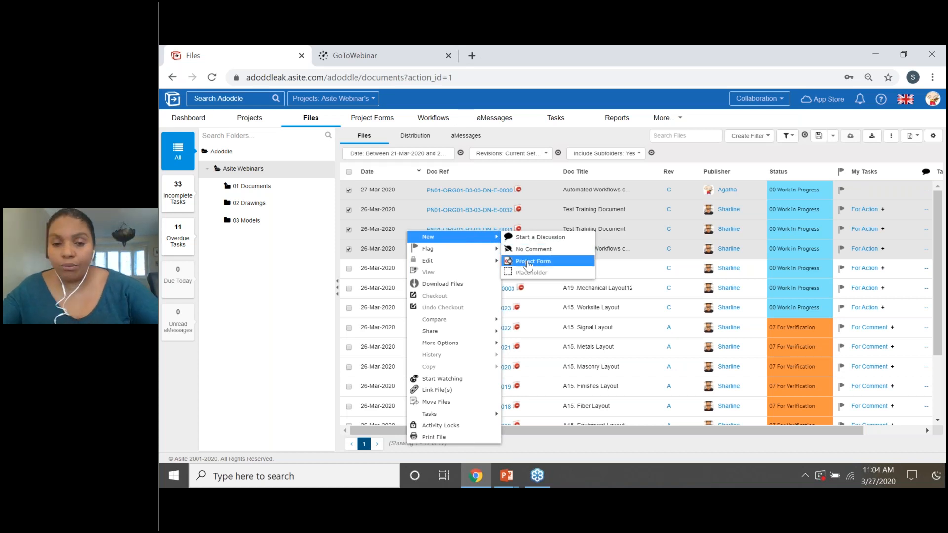
mouse_move(440, 238)
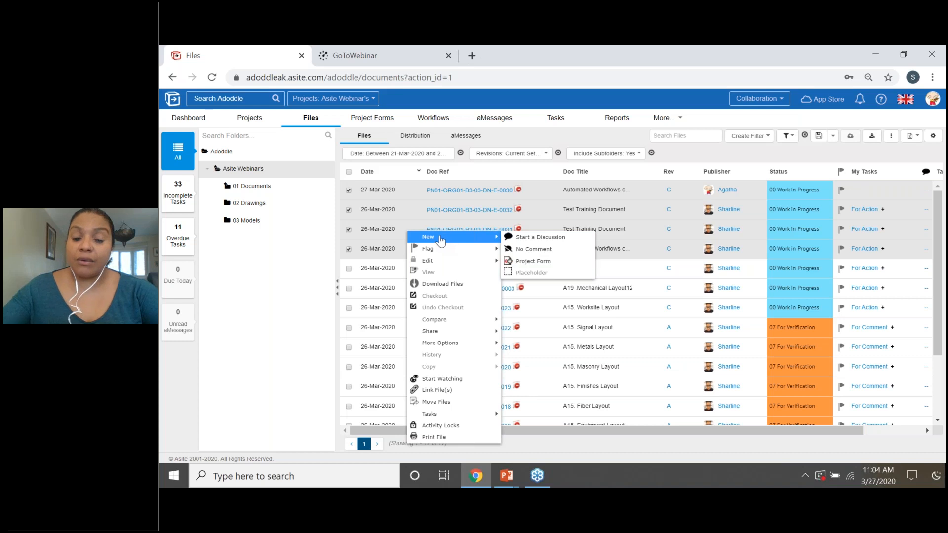
mouse_move(445, 331)
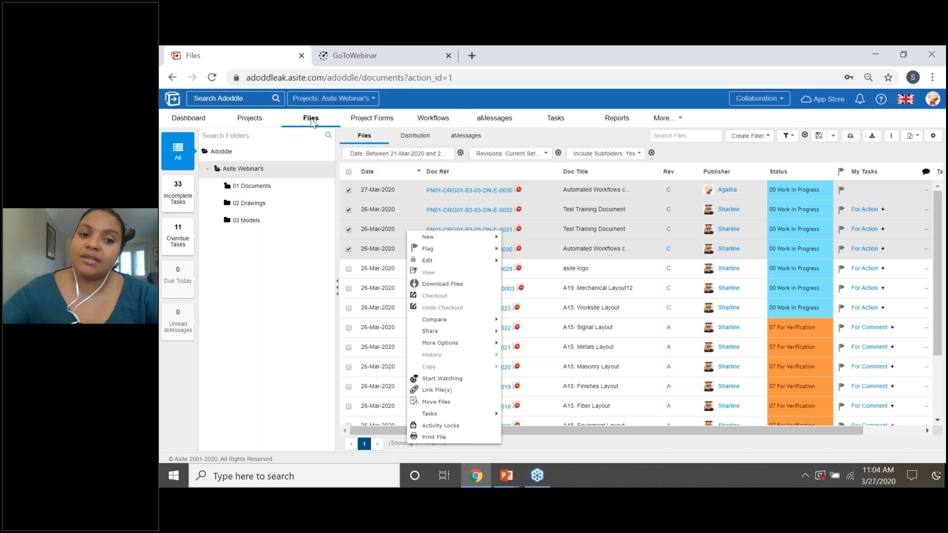
mouse_move(359, 122)
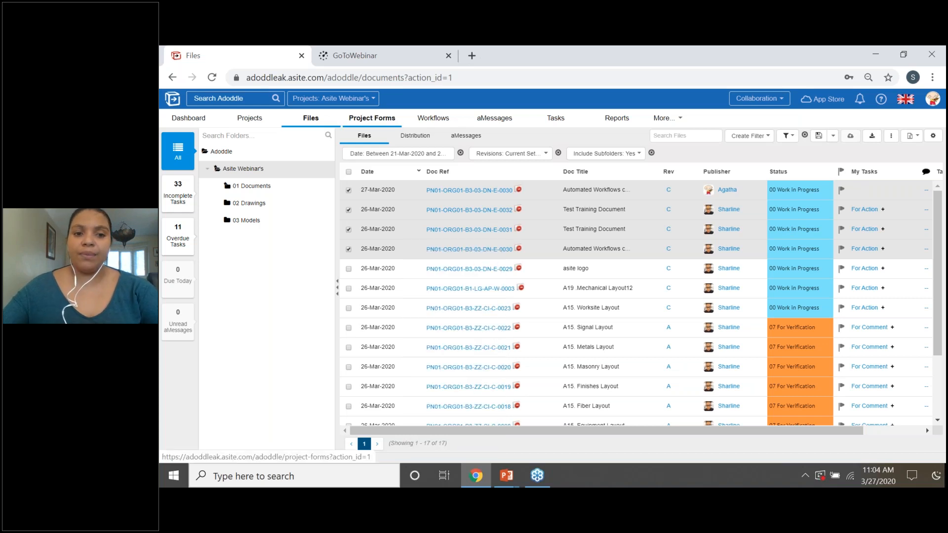
Step: Create a new blank Request For Information form from the Project Forms area
click(371, 118)
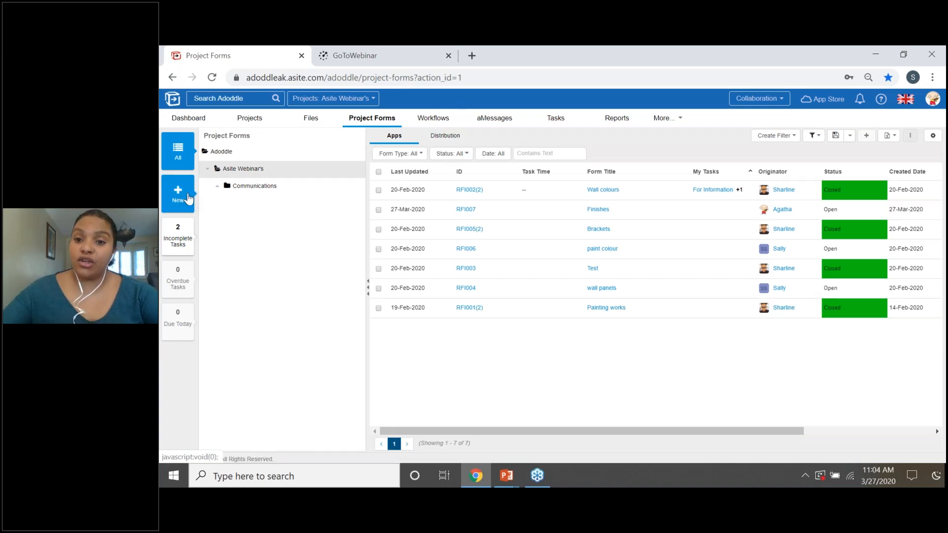
click(178, 190)
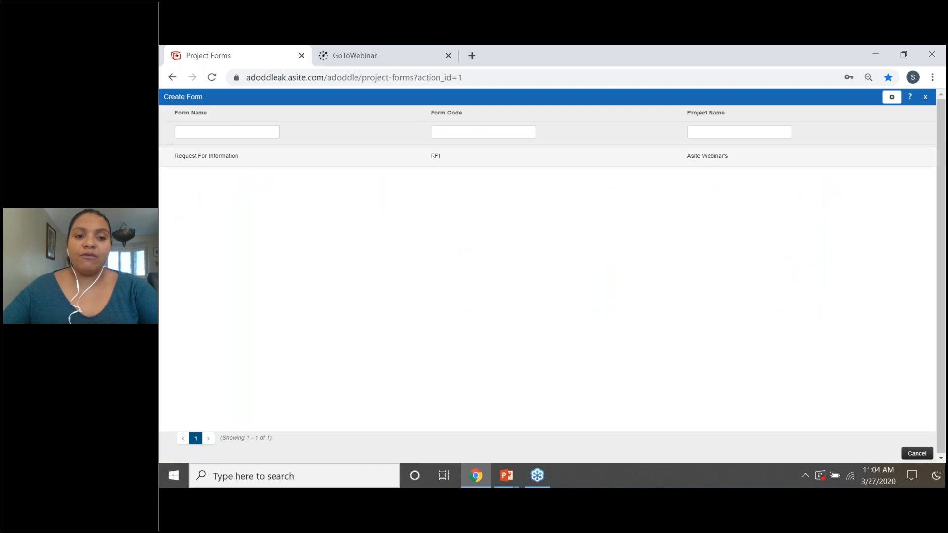
mouse_move(278, 164)
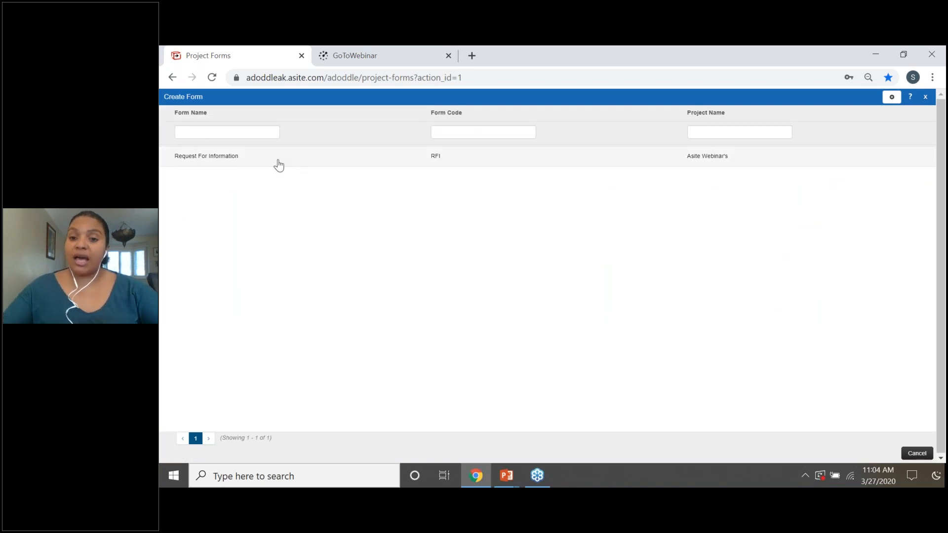
mouse_move(267, 160)
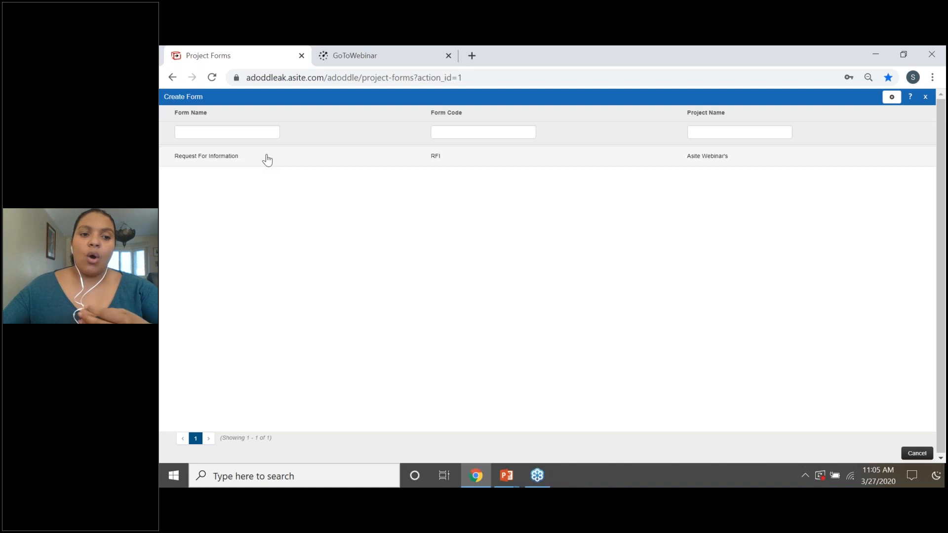
mouse_move(233, 157)
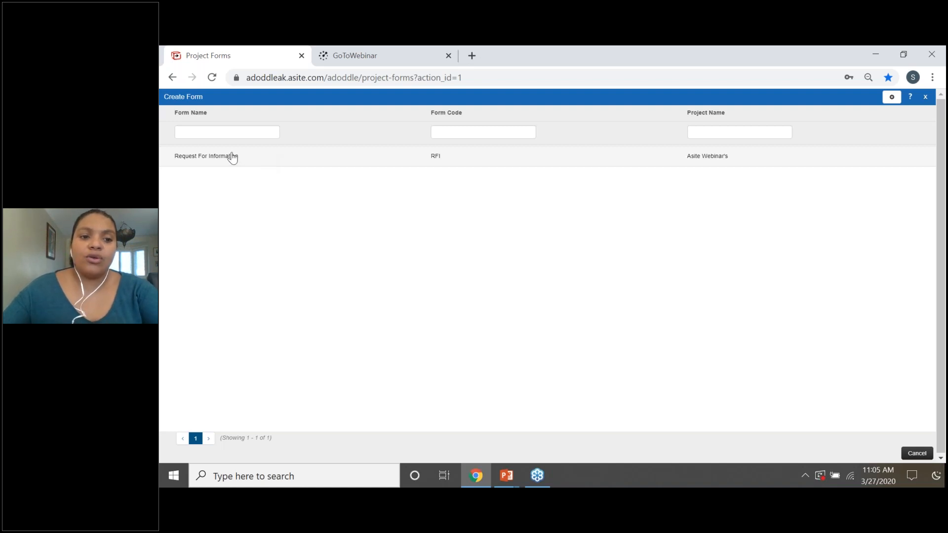
click(206, 156)
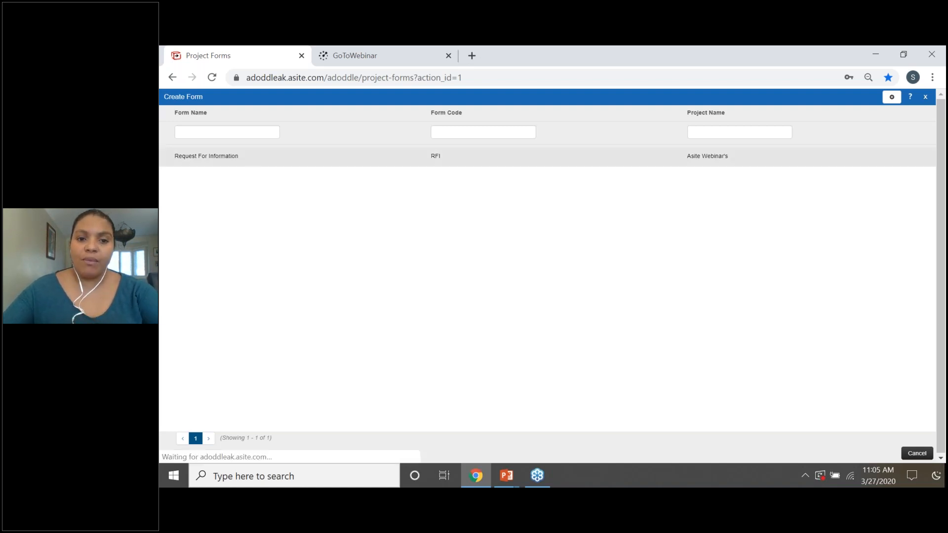
click(205, 156)
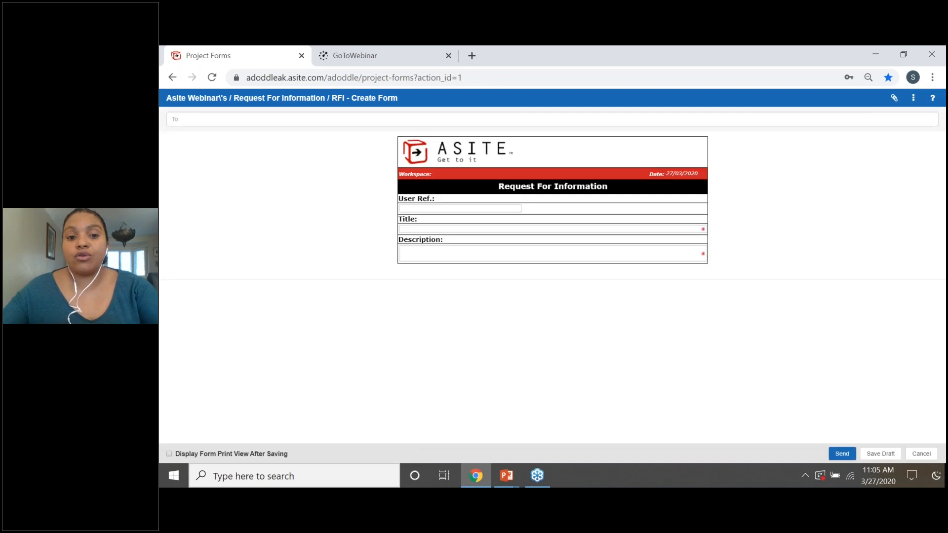
mouse_move(905, 434)
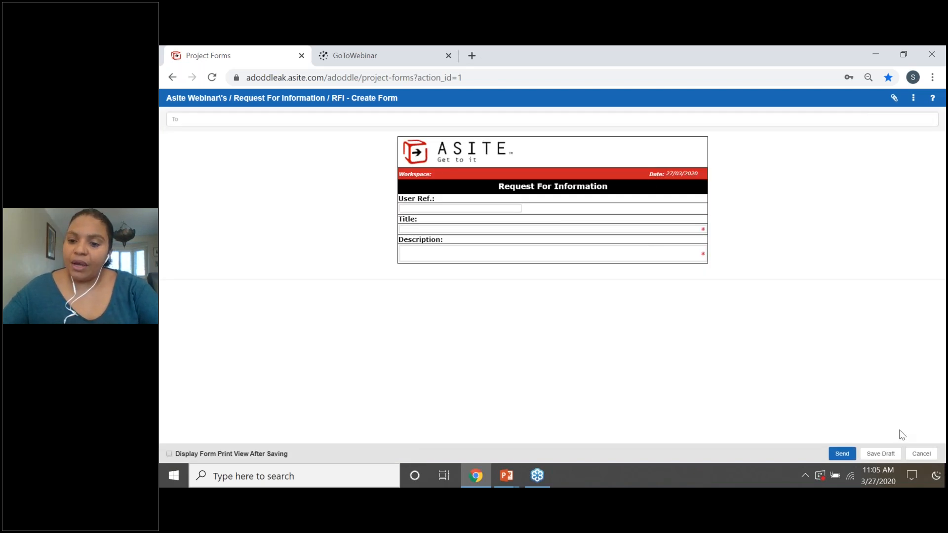
Step: Cancel the blank RFI form and confirm discarding the unsaved data
click(922, 454)
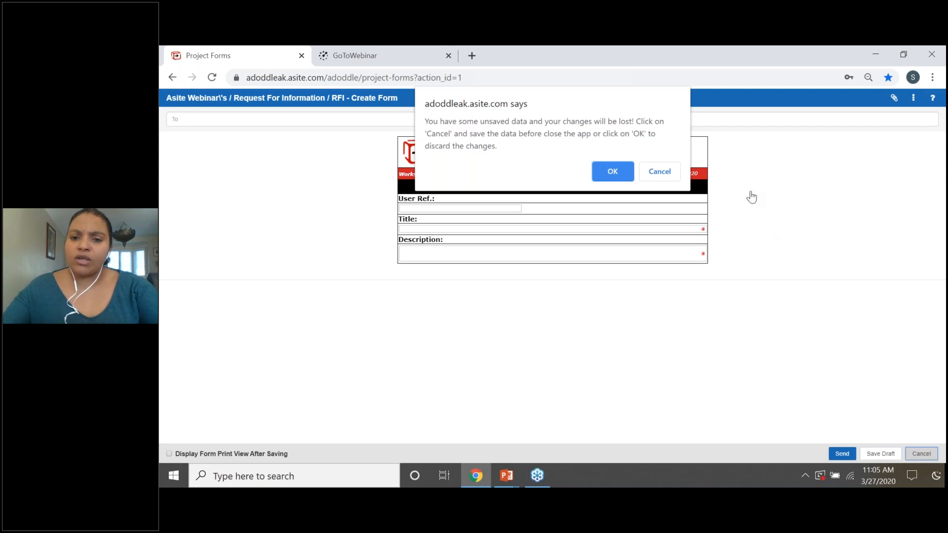
click(612, 172)
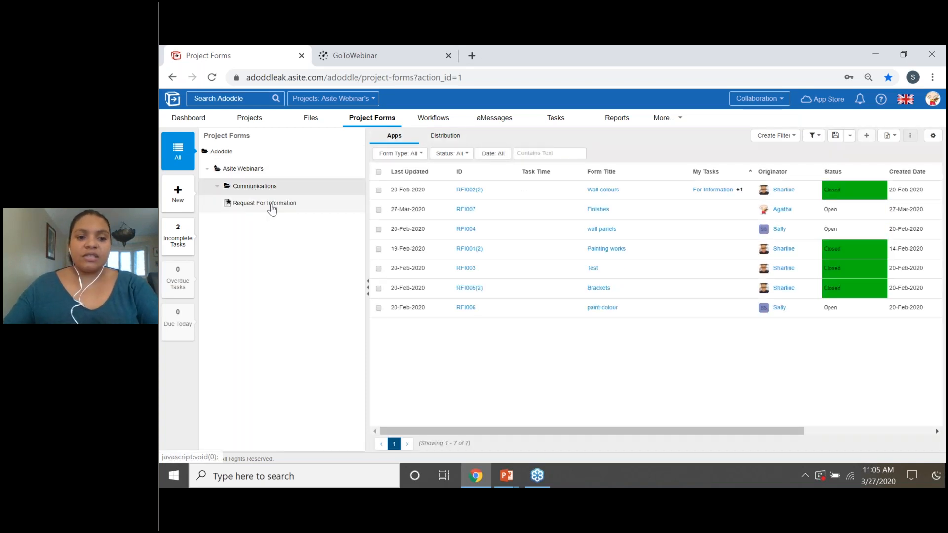
mouse_move(271, 205)
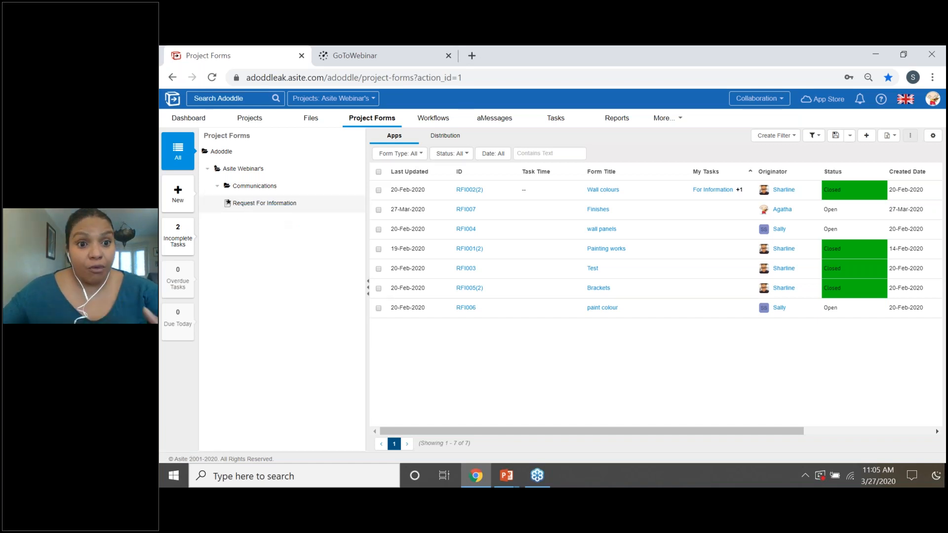
mouse_move(191, 120)
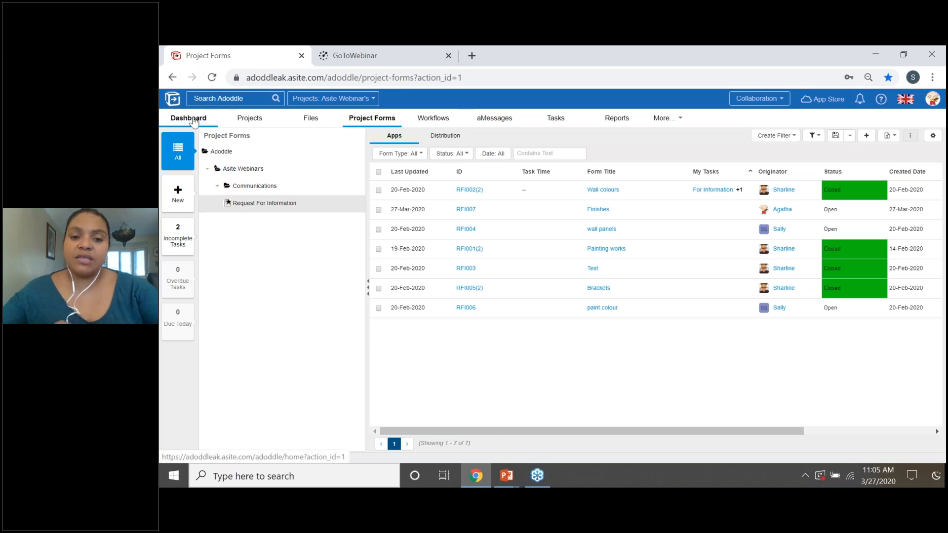
Step: From the Dashboard, start a new RFI via Favourite Apps, then discard it unsaved
click(187, 119)
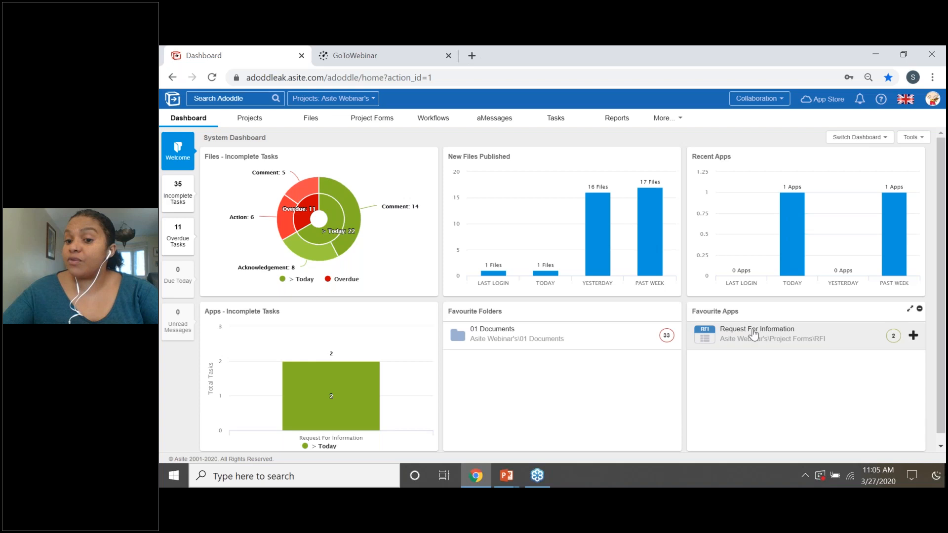
mouse_move(755, 332)
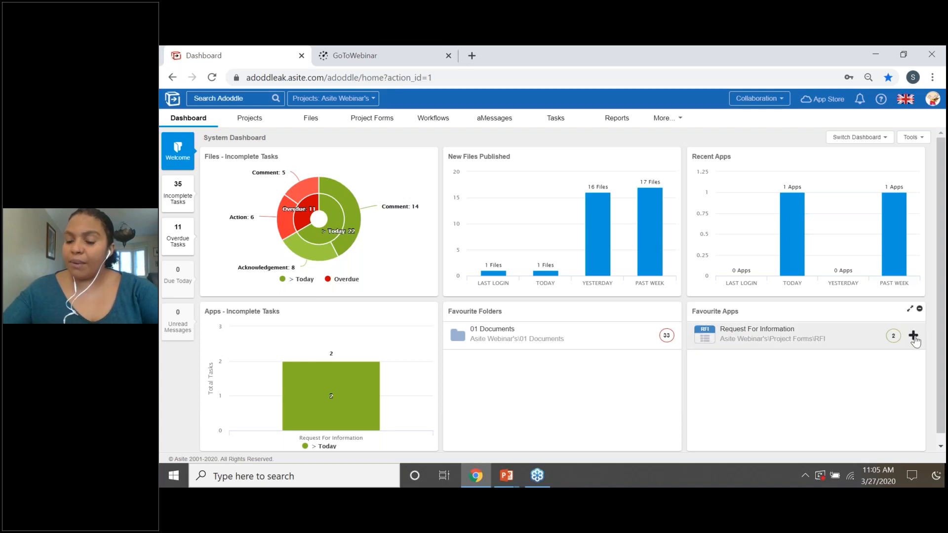
click(211, 77)
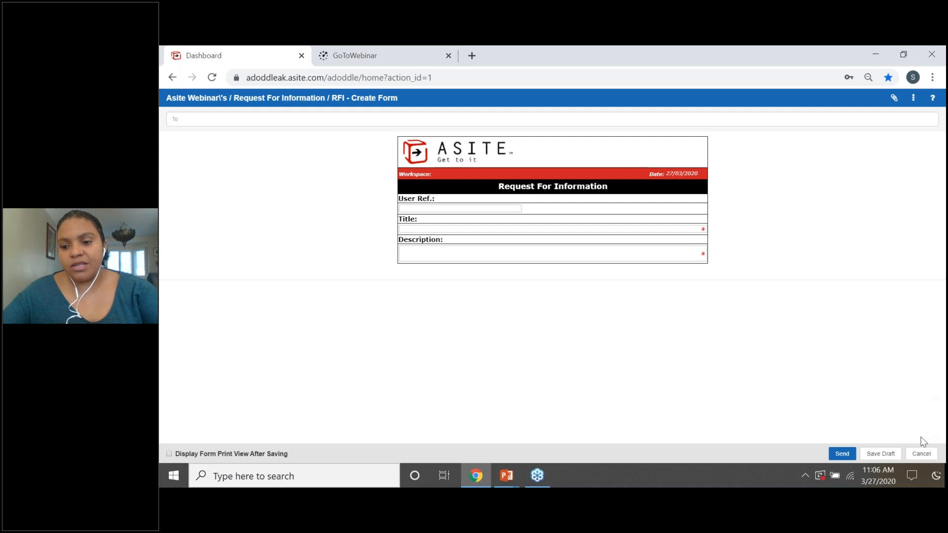
click(922, 453)
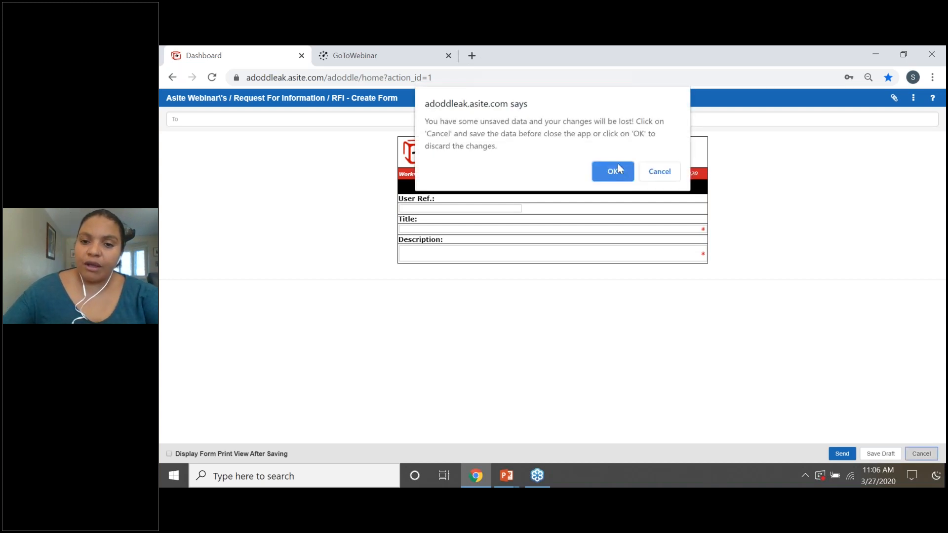
click(612, 171)
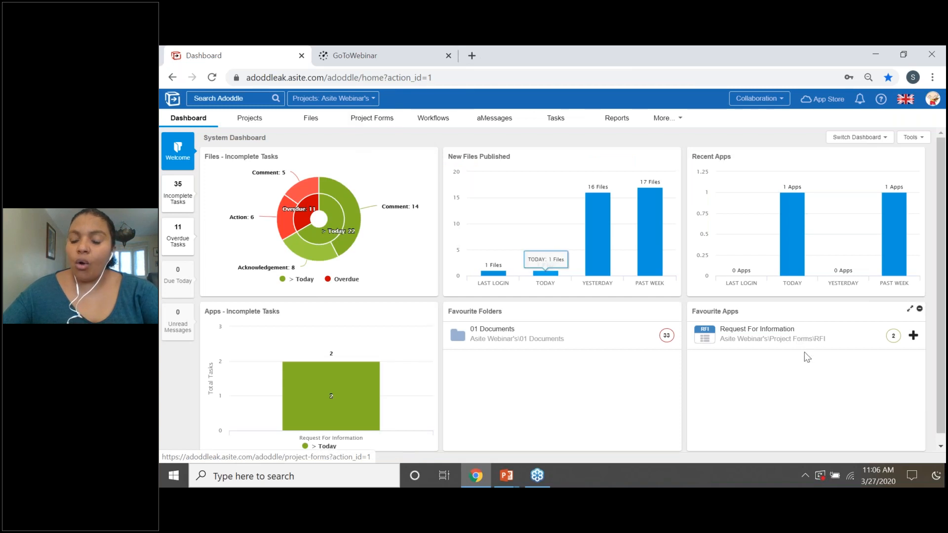
mouse_move(819, 340)
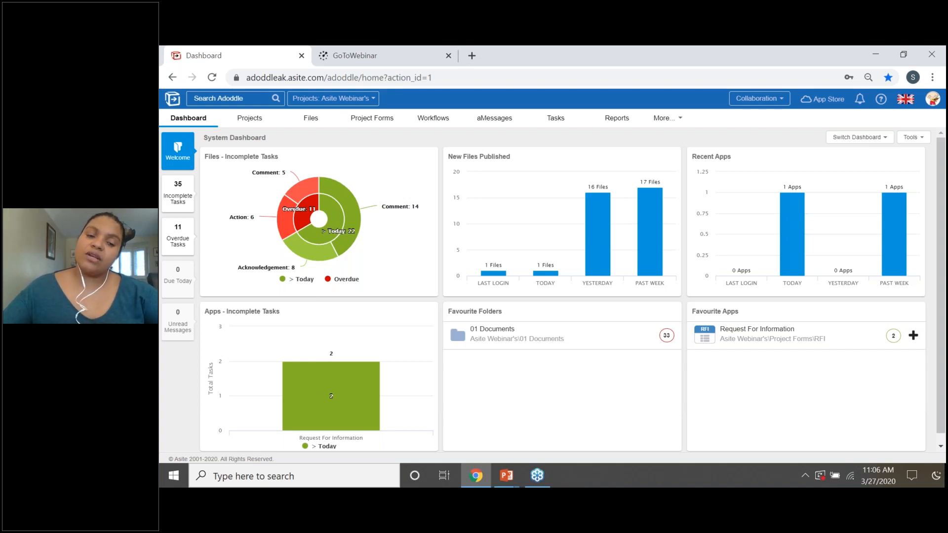
click(310, 119)
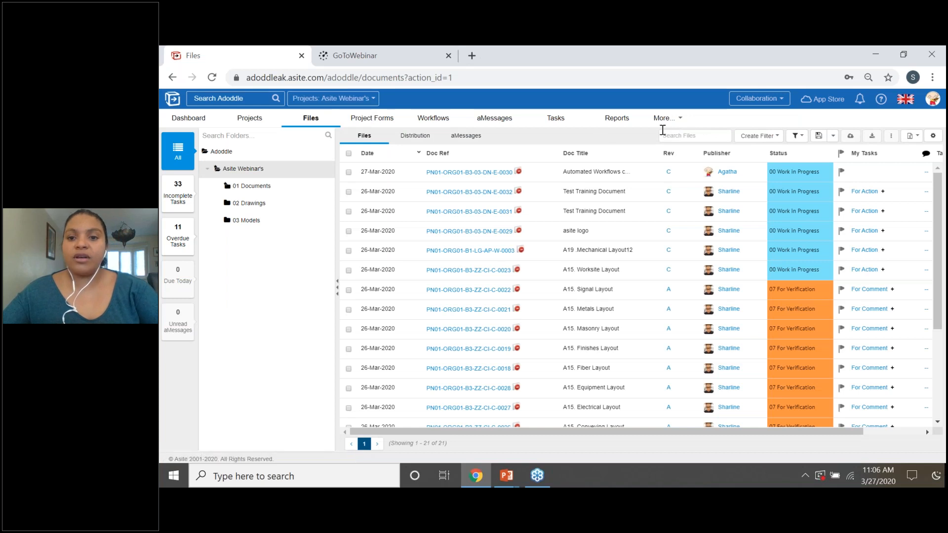
mouse_move(695, 135)
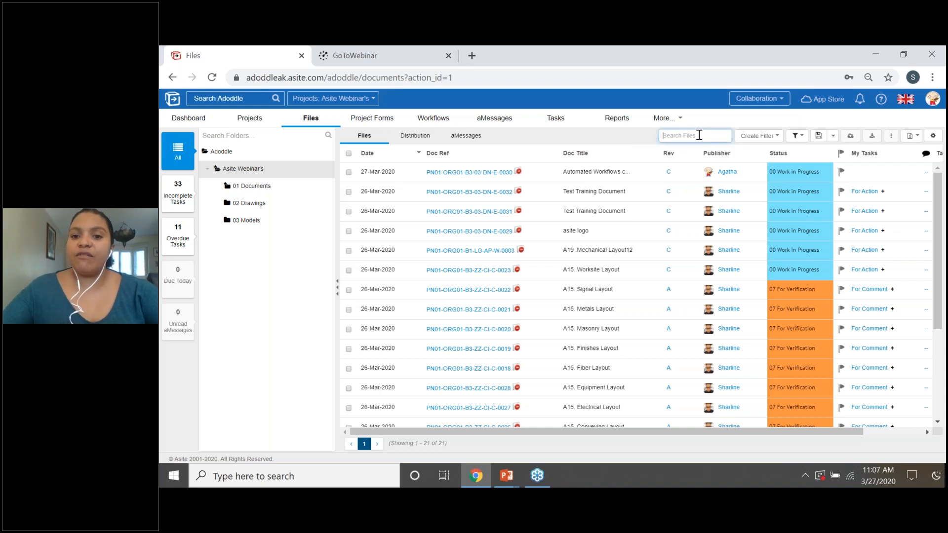
Step: Search the Files list for 'training', narrowing it to seven matching documents
text(training)
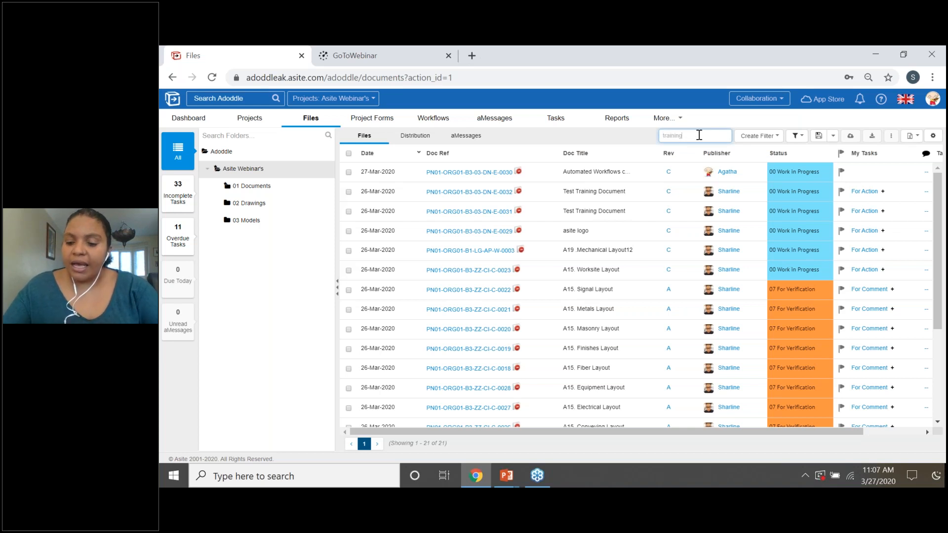
key(Enter)
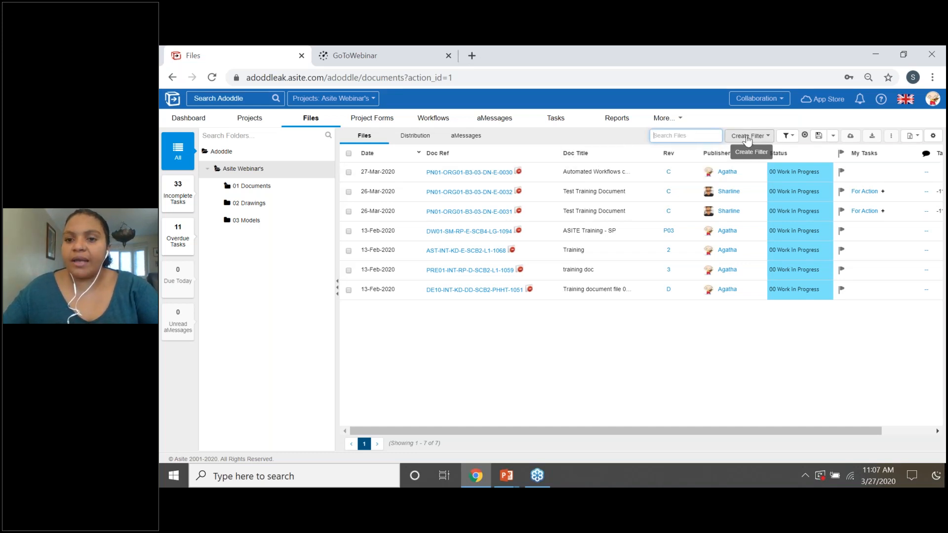
Step: Add a Doc Title filter set to 'training', leaving six matching documents
click(749, 135)
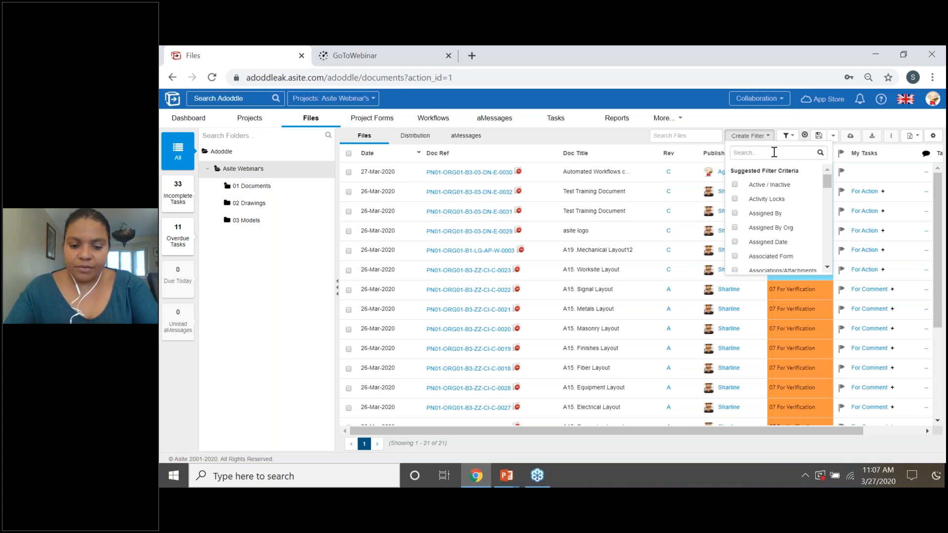
text(doc tit)
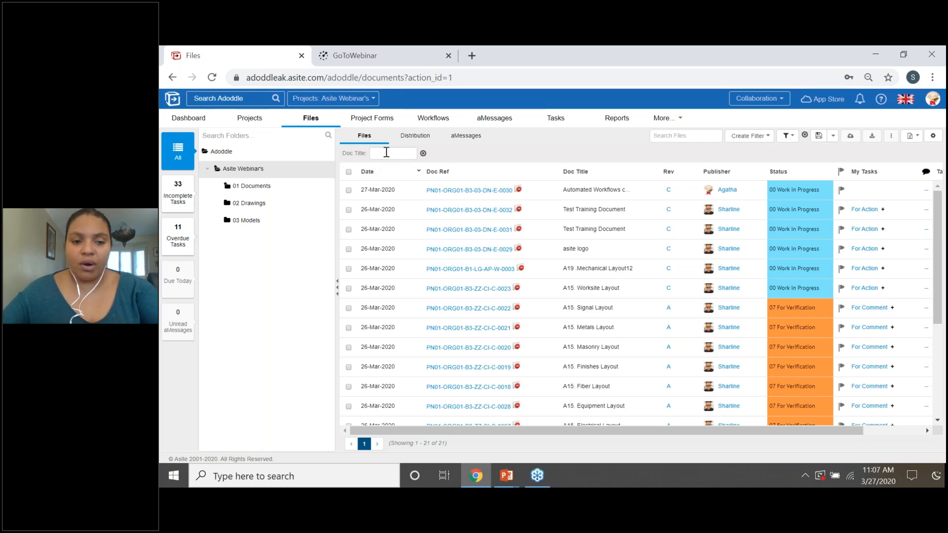
text(tra)
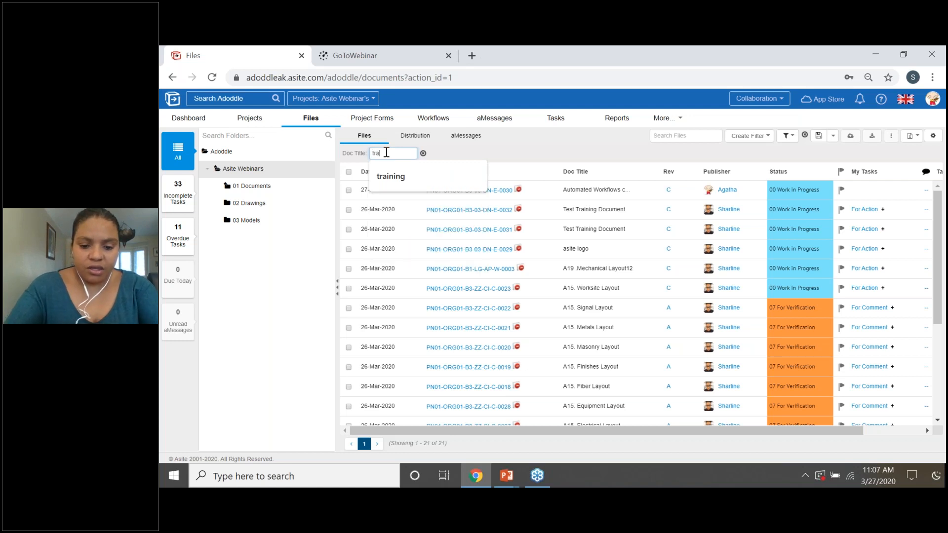
click(391, 176)
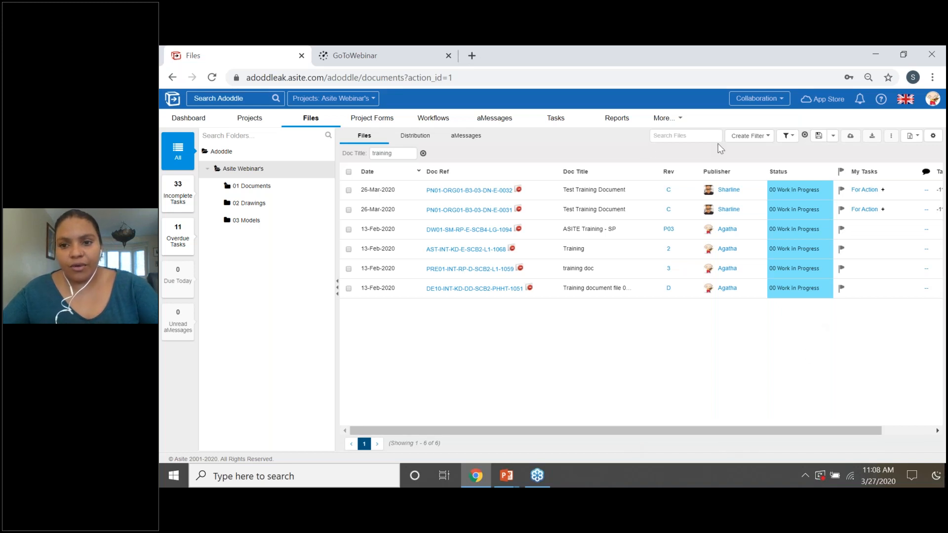
Step: Add a Publisher filter for Agatha Applications, cutting the list to four documents
click(750, 136)
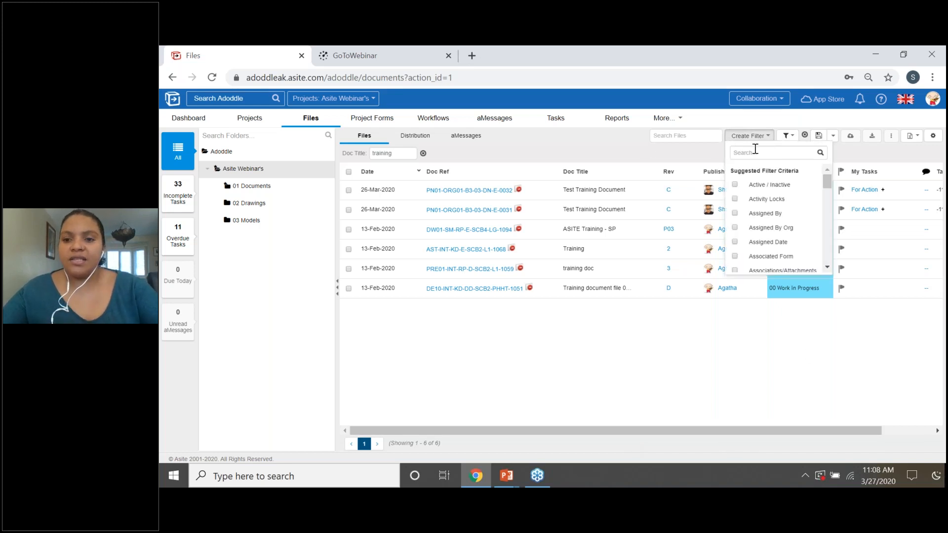
text(publ)
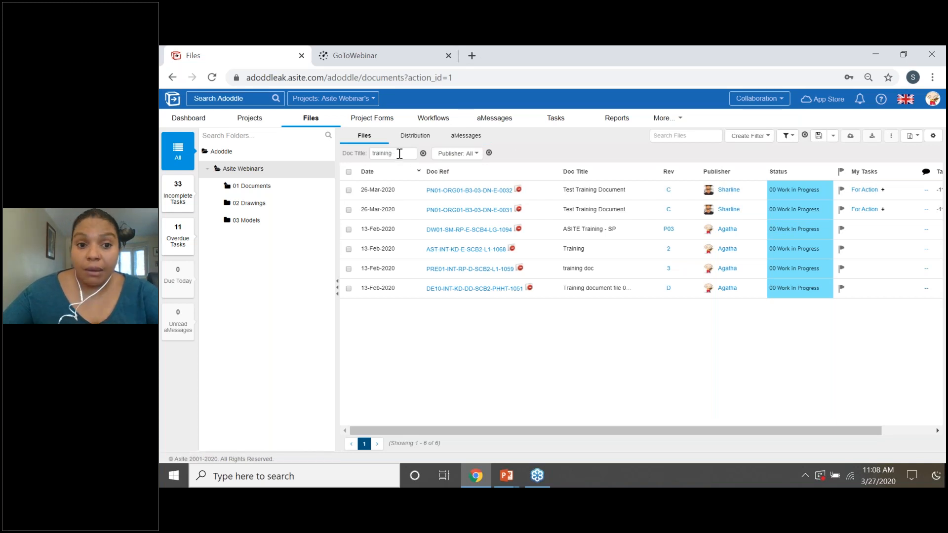
mouse_move(482, 167)
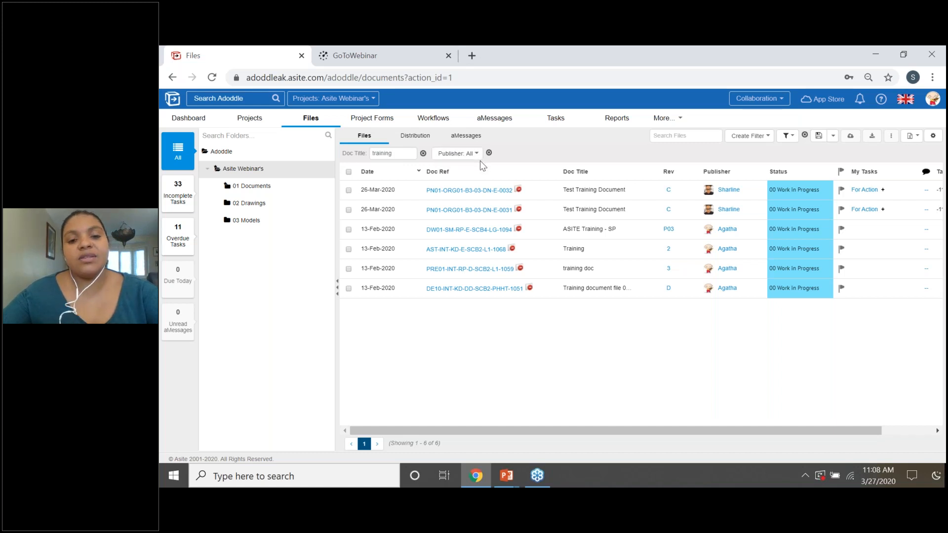
click(456, 154)
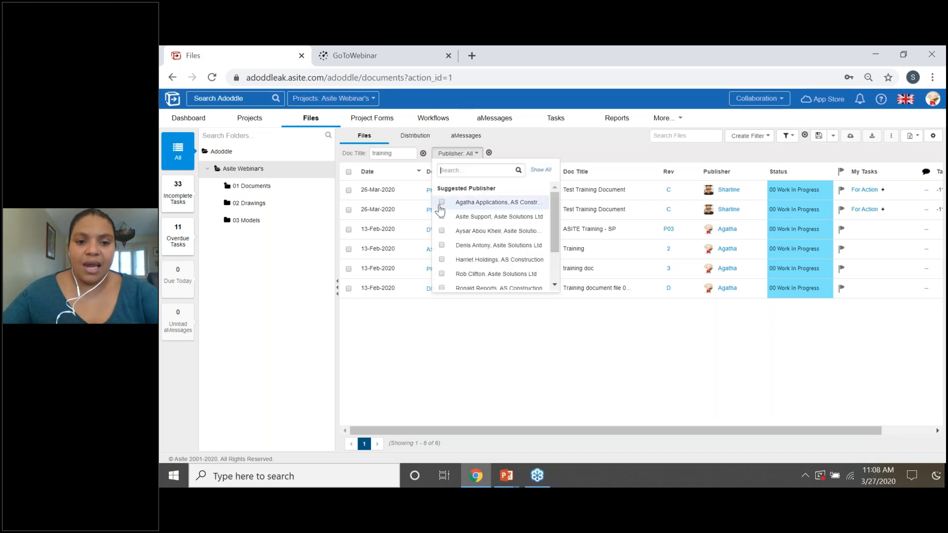
click(441, 202)
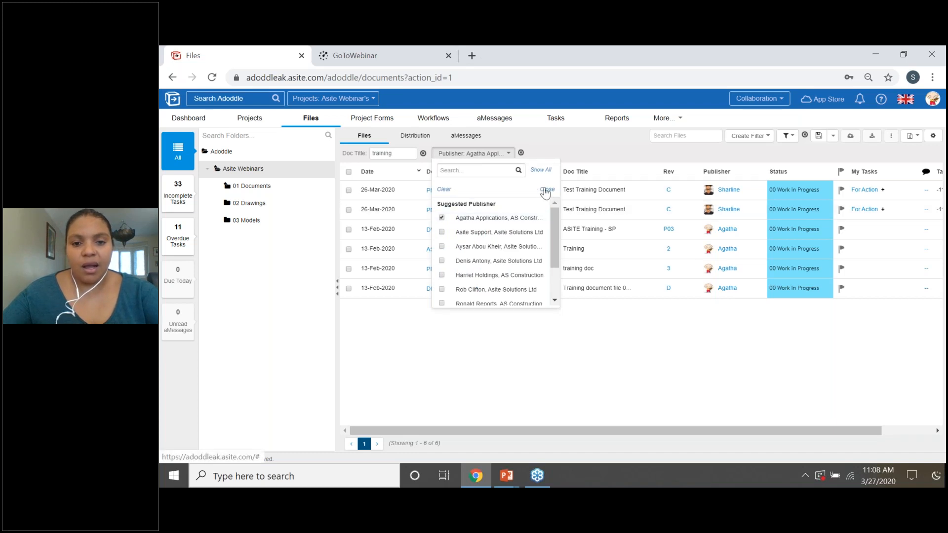
click(547, 188)
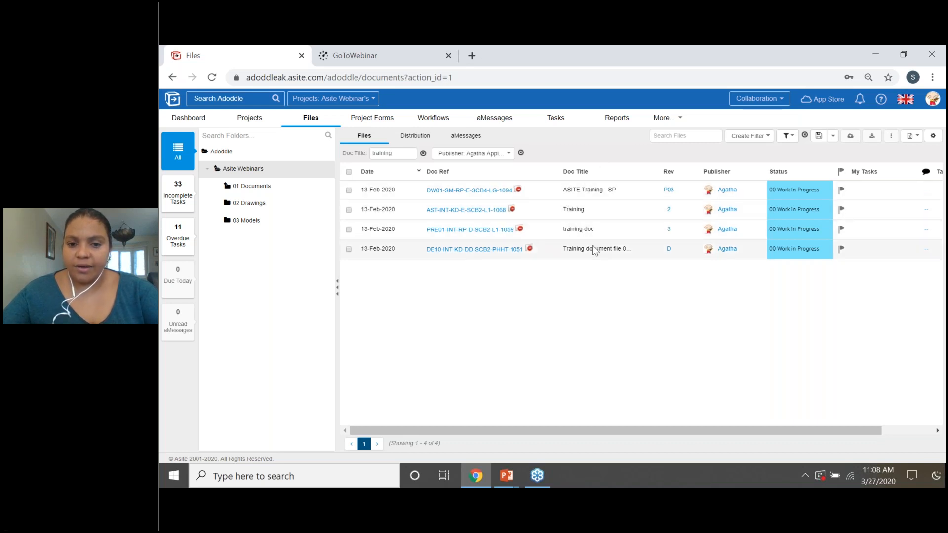
mouse_move(602, 259)
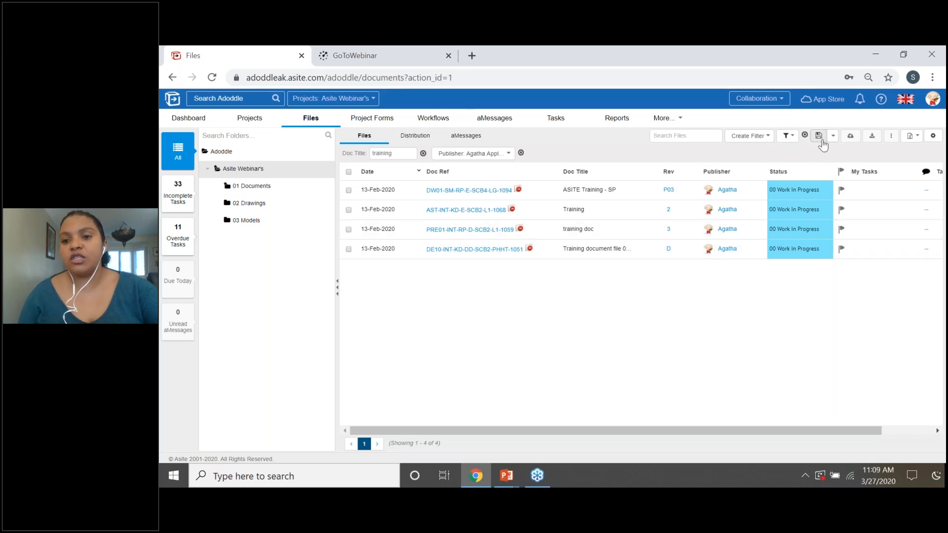
mouse_move(820, 135)
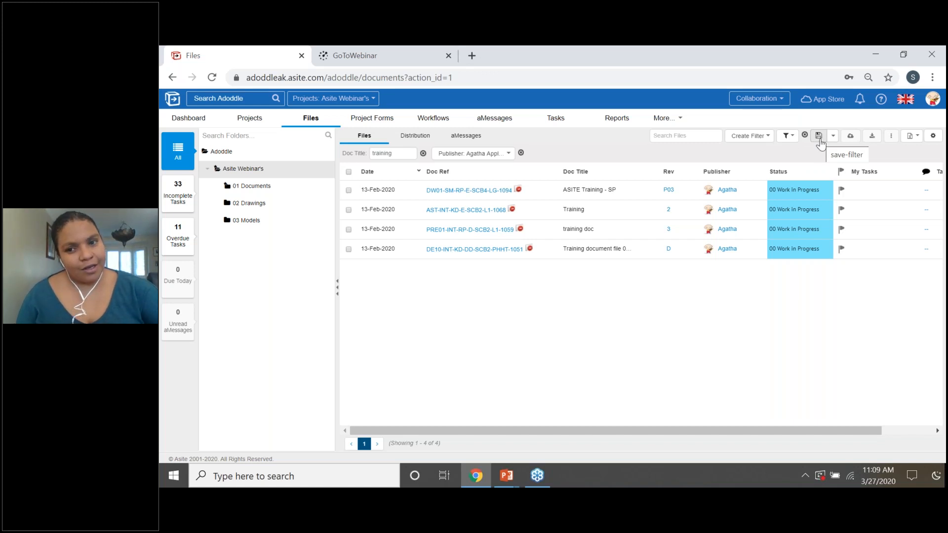
Step: Save the filter as 'Agatha-Training', shared with user 'amy'
click(820, 136)
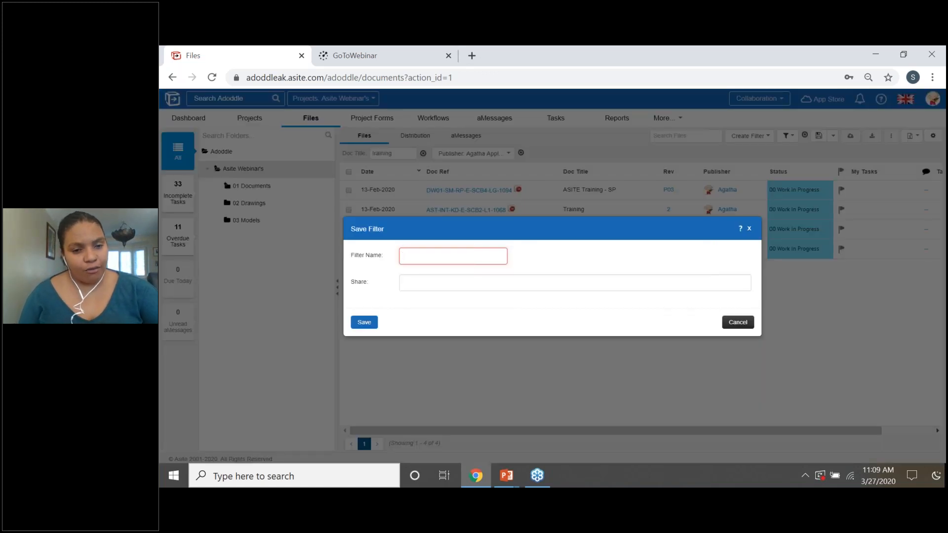
mouse_move(401, 251)
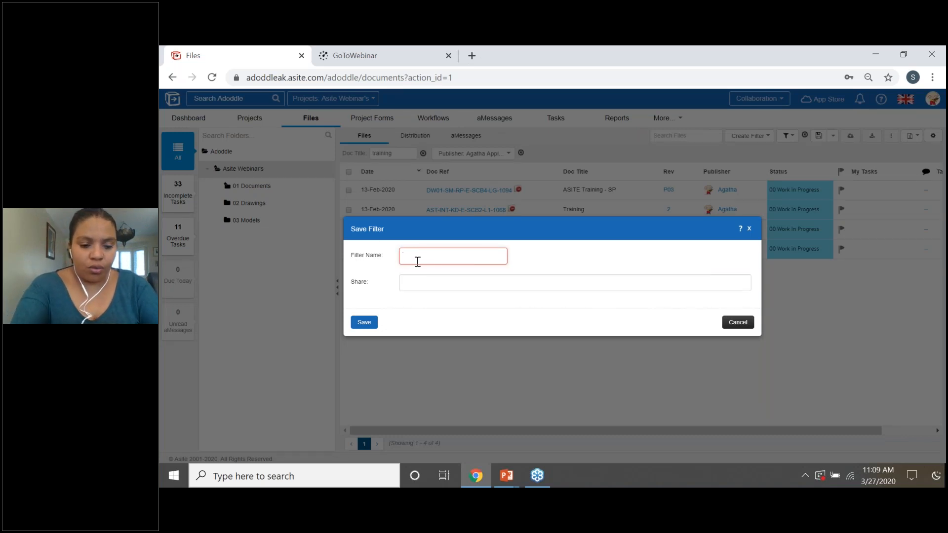
text(Agatha)
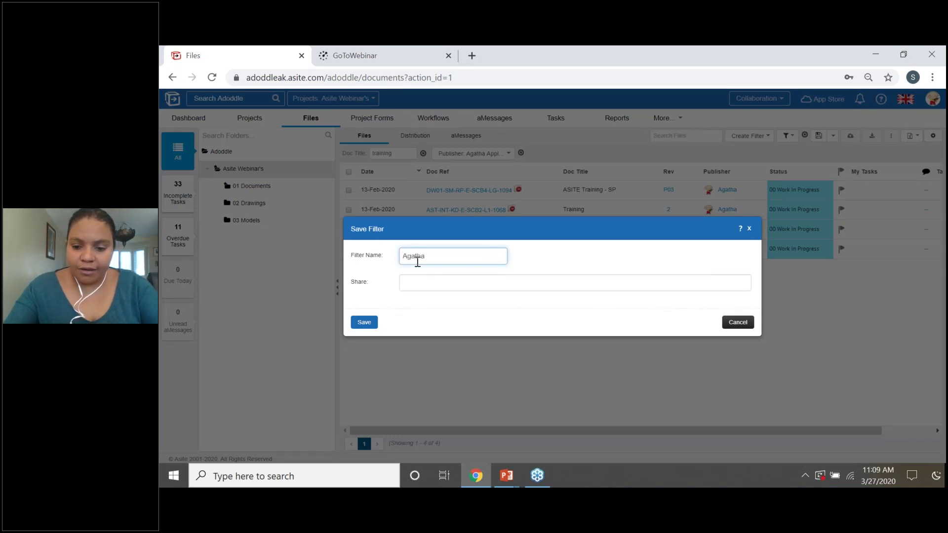
text(-Training)
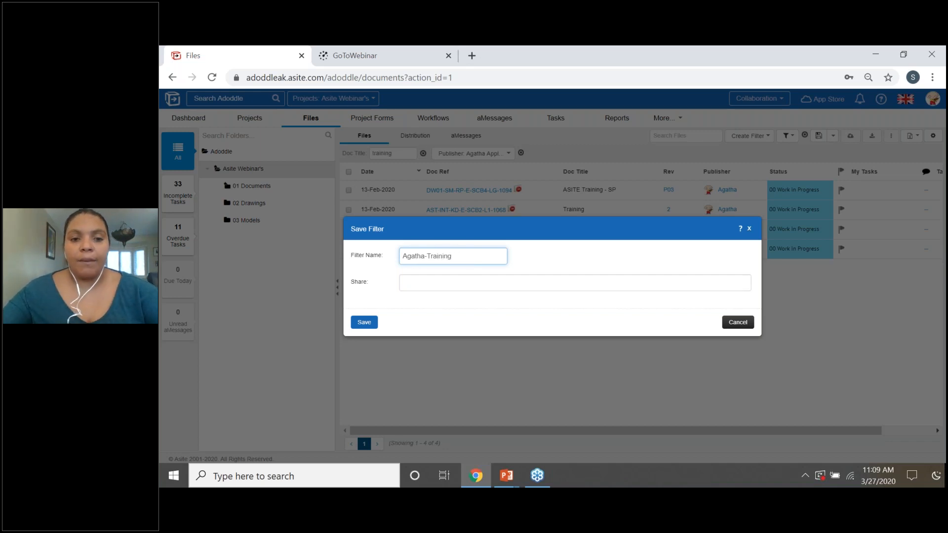
mouse_move(470, 284)
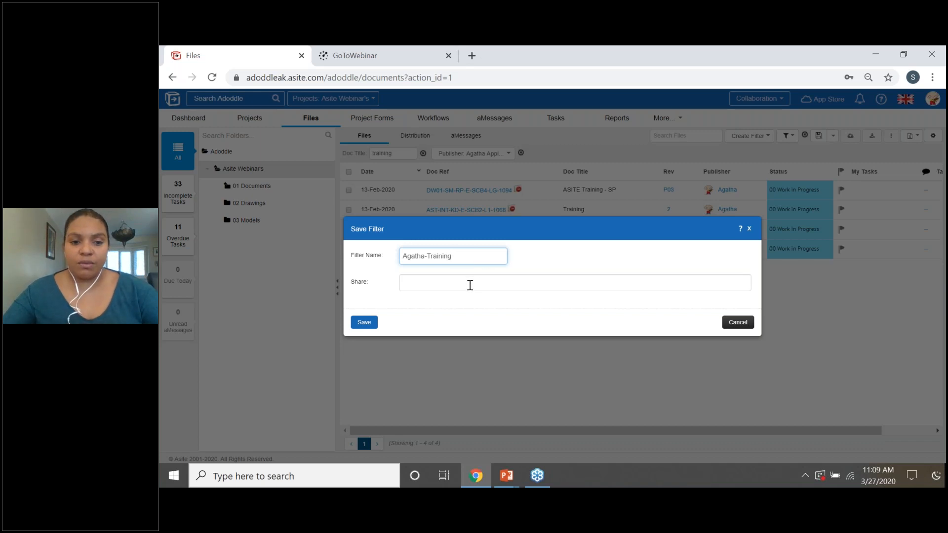
text(a)
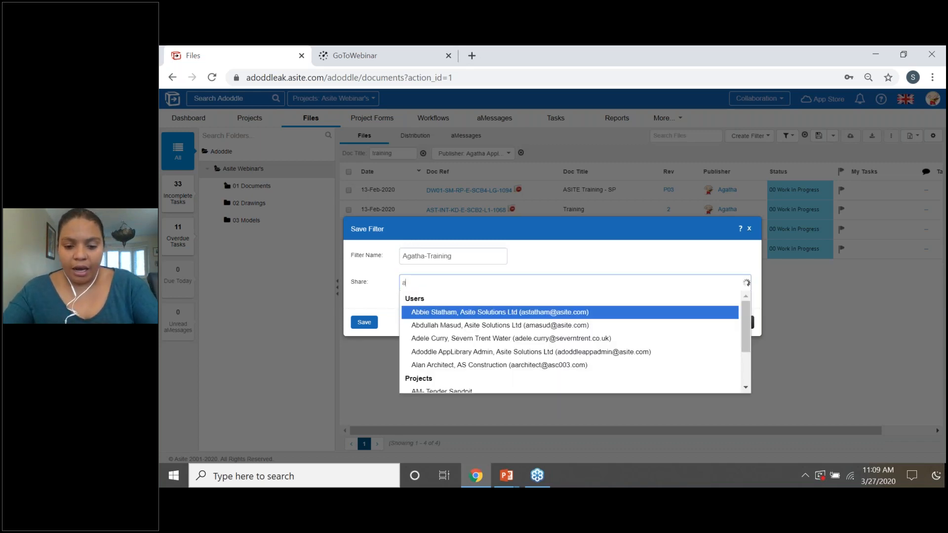
text(my)
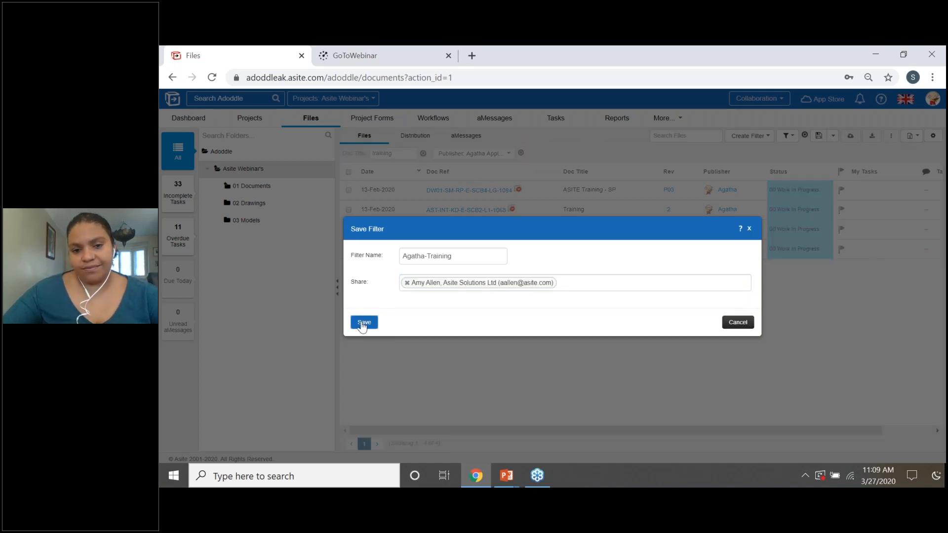
click(363, 322)
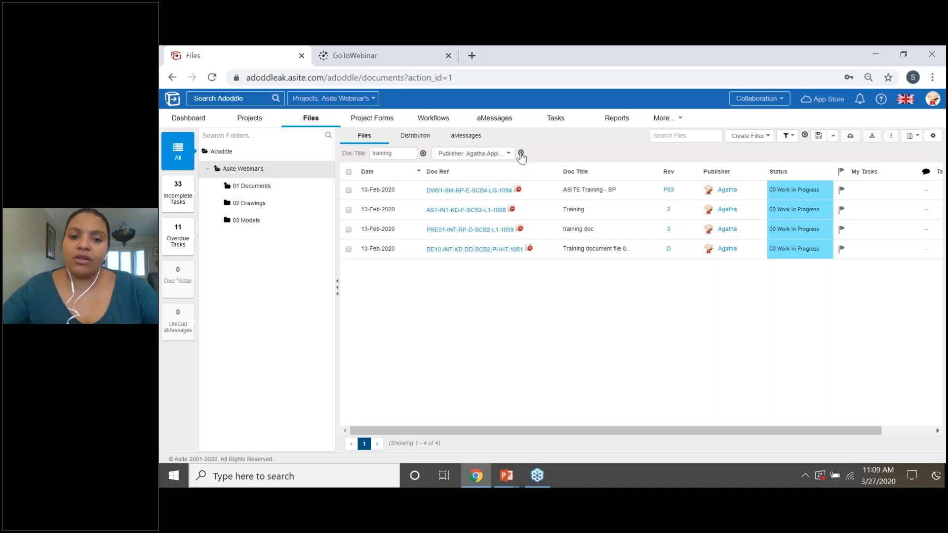
Step: Clear all filter criteria, then reapply the saved Agatha-Training filter from the Filter List
click(522, 153)
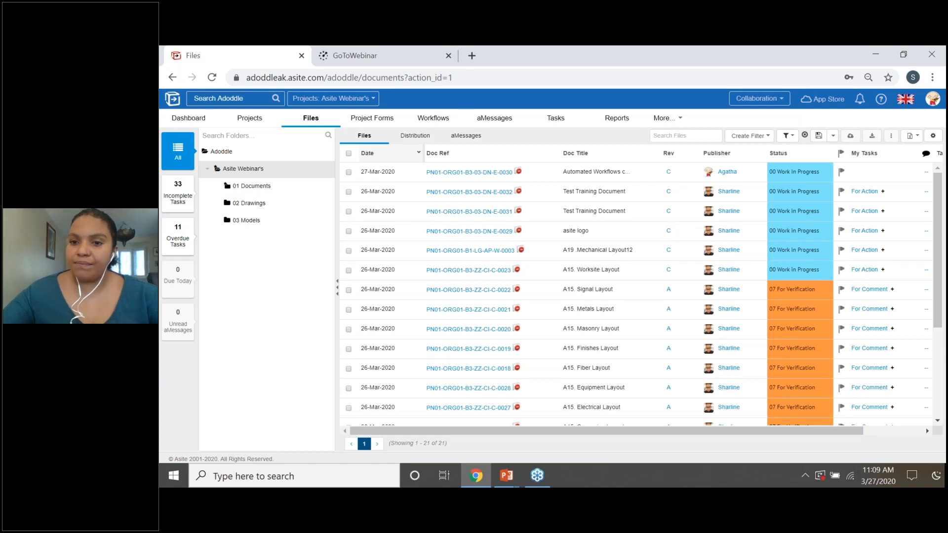
mouse_move(786, 136)
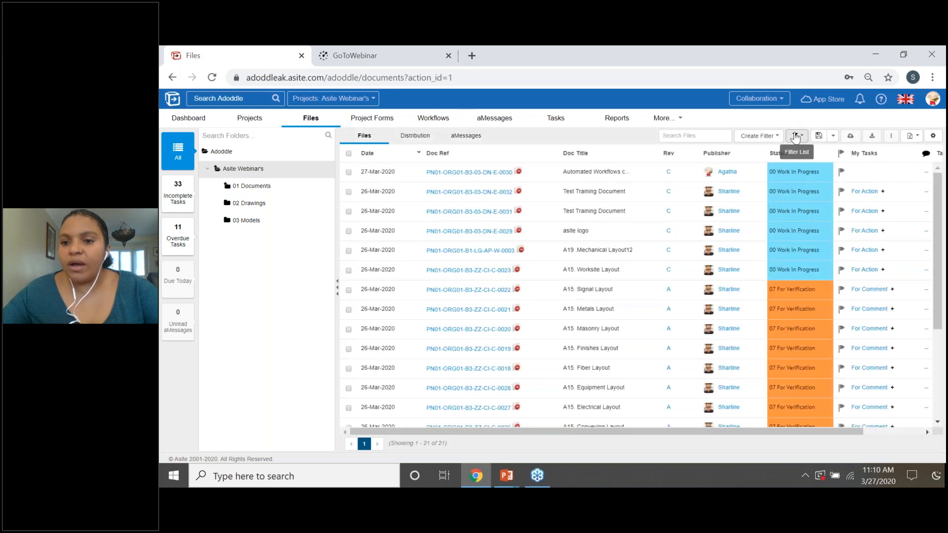
click(795, 136)
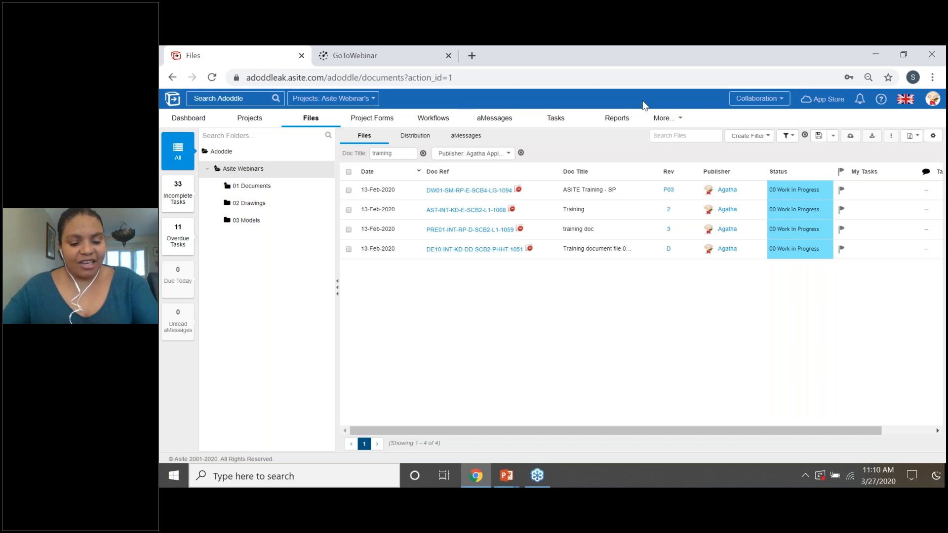
key(alt+tab)
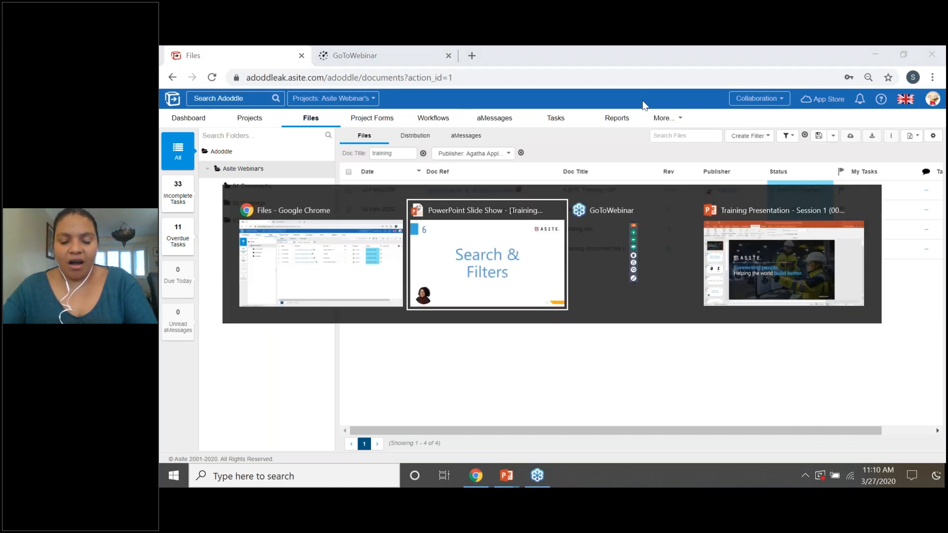